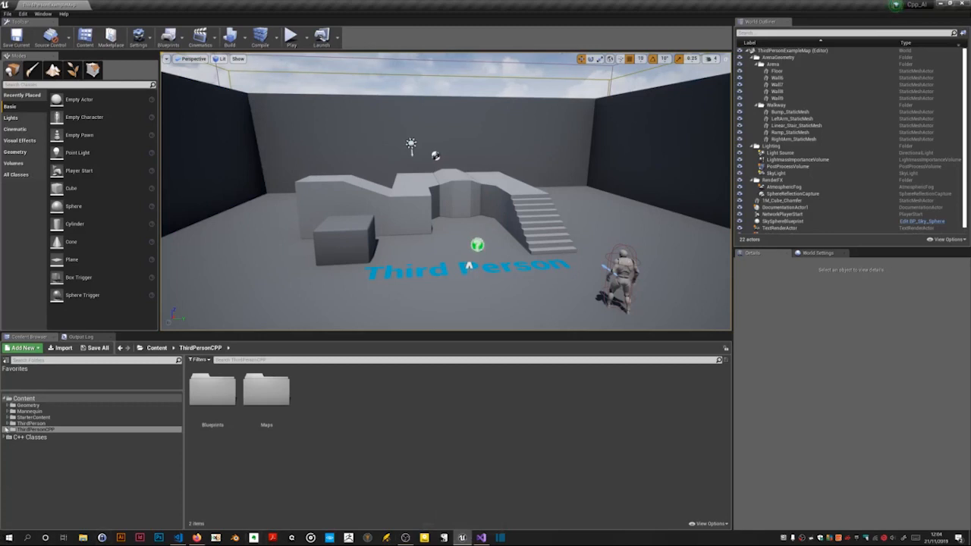
Step: From StarterContent Materials, drag a metallic material onto the raised blocks and gold onto the small block
click(6, 417)
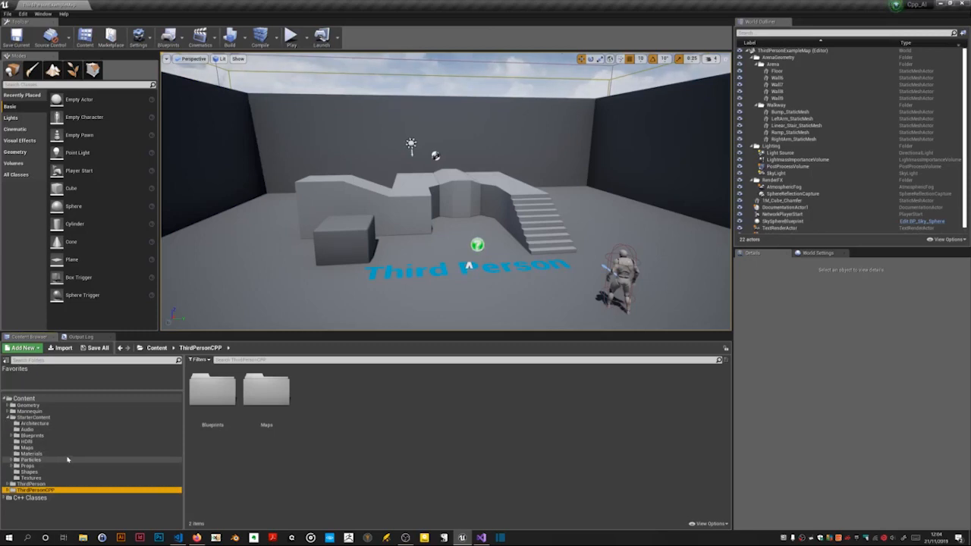
click(32, 453)
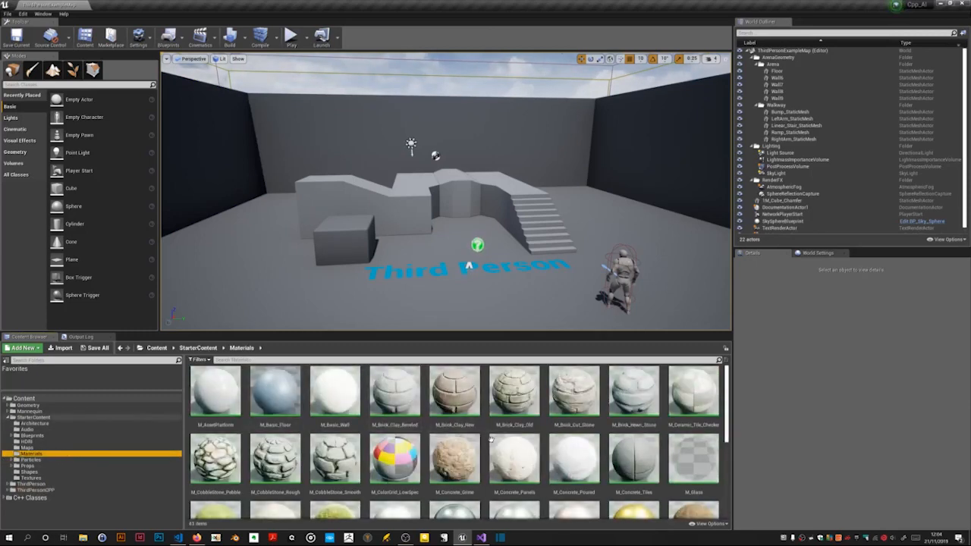
mouse_move(574, 458)
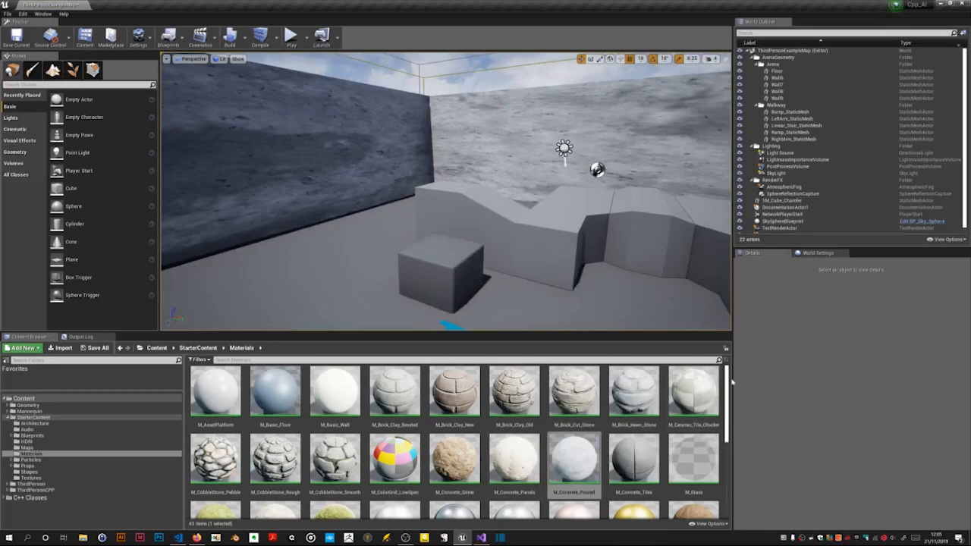
scroll(down, 3)
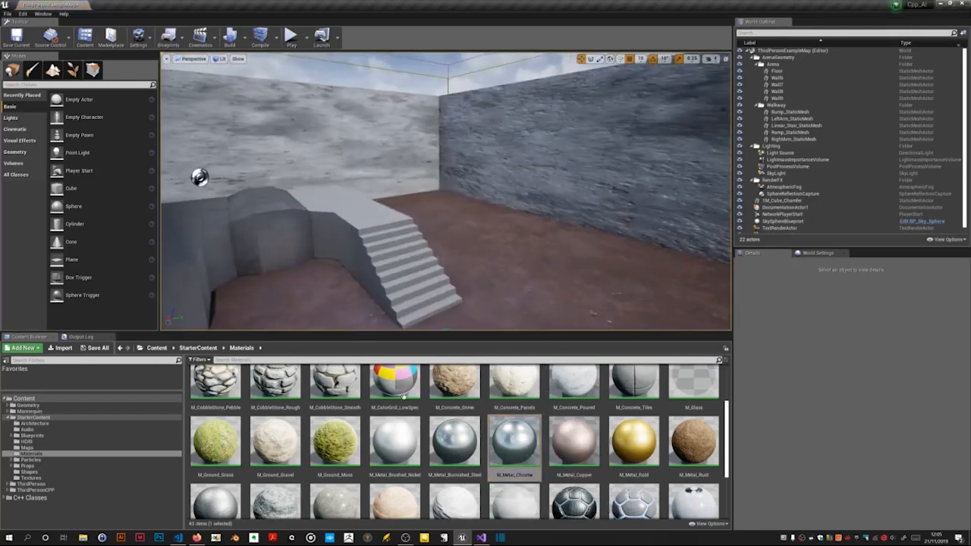
drag(514, 441, 350, 231)
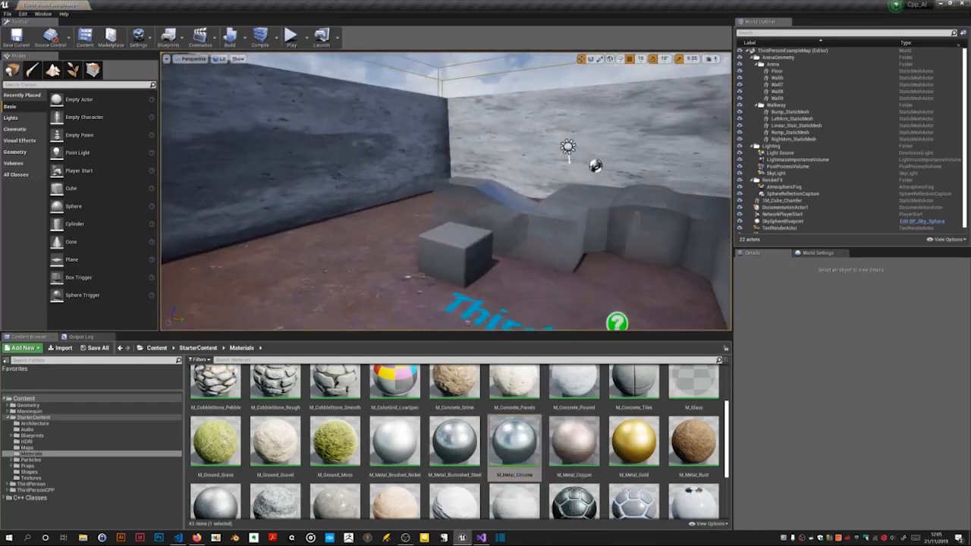
drag(634, 440, 488, 261)
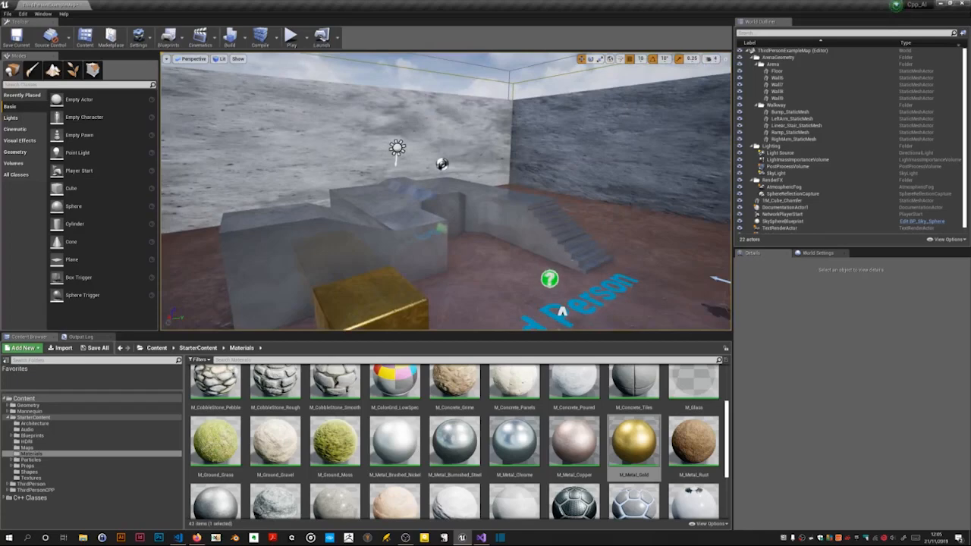
Step: Rotate the staircase with the gizmo and switch the viewport to another camera view
click(574, 243)
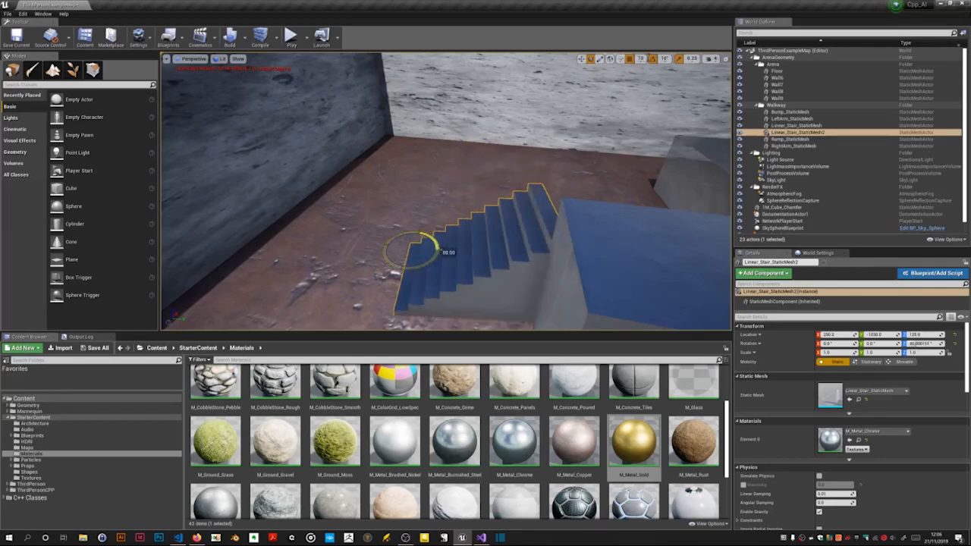
drag(437, 250, 447, 258)
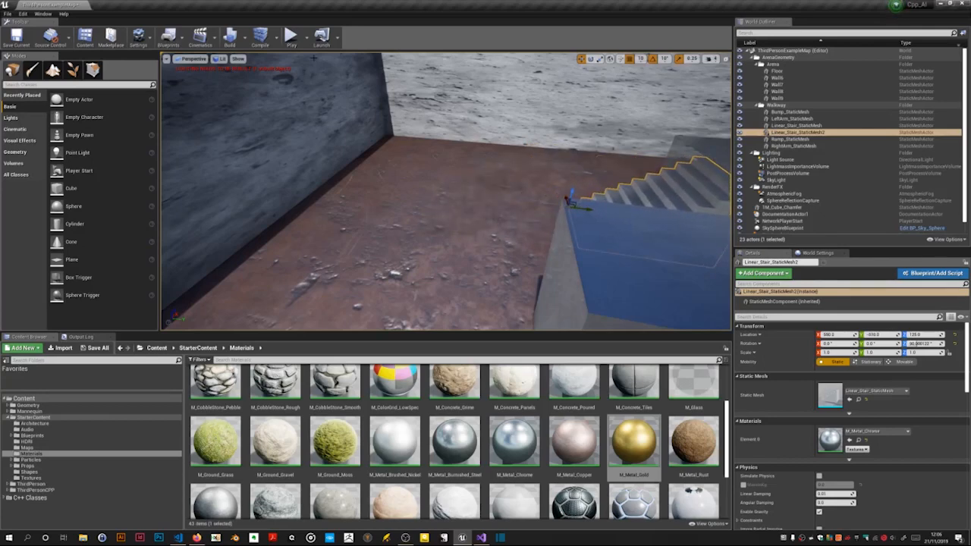
click(195, 57)
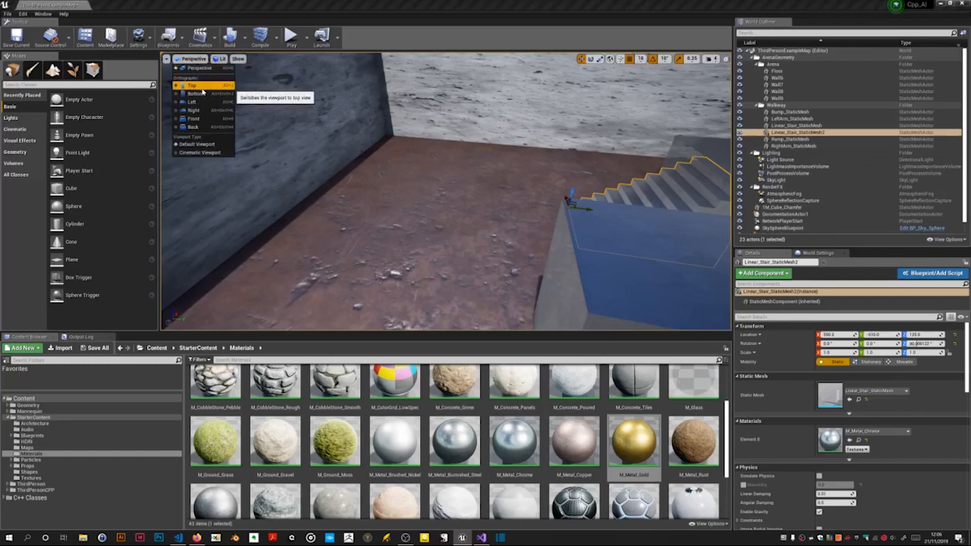
click(191, 85)
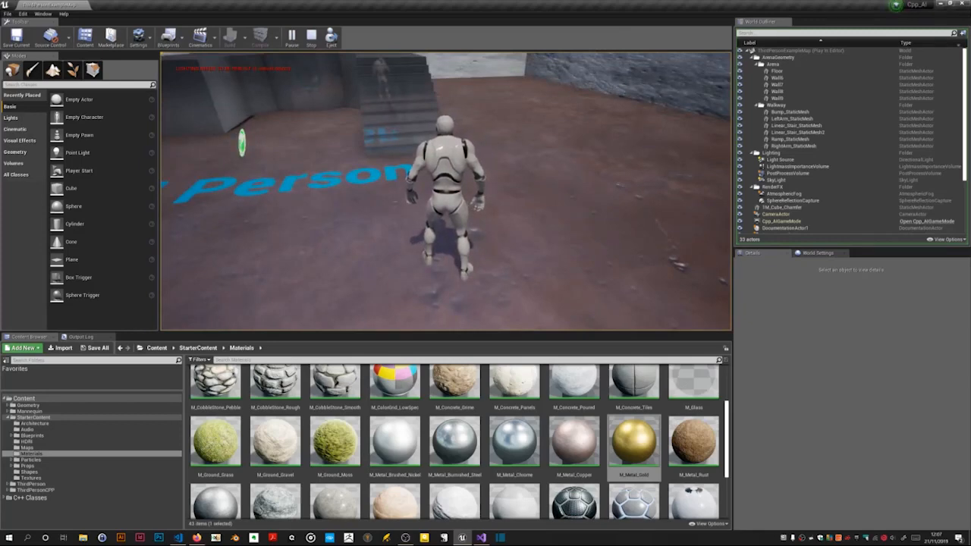
Step: Stop play, switch to Visual Studio and bring up Cpp_AICharacter.cpp and Cpp_AICharacter.h
click(311, 37)
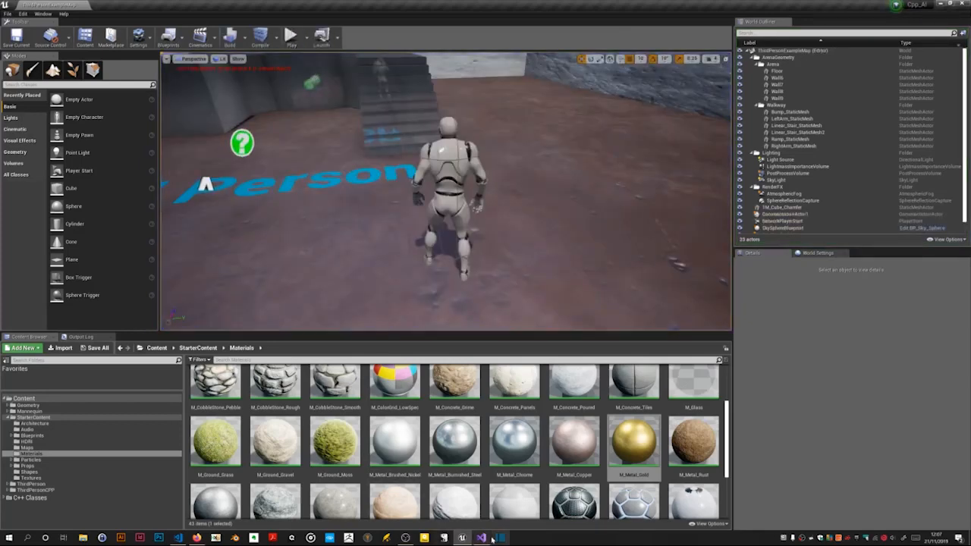
click(481, 537)
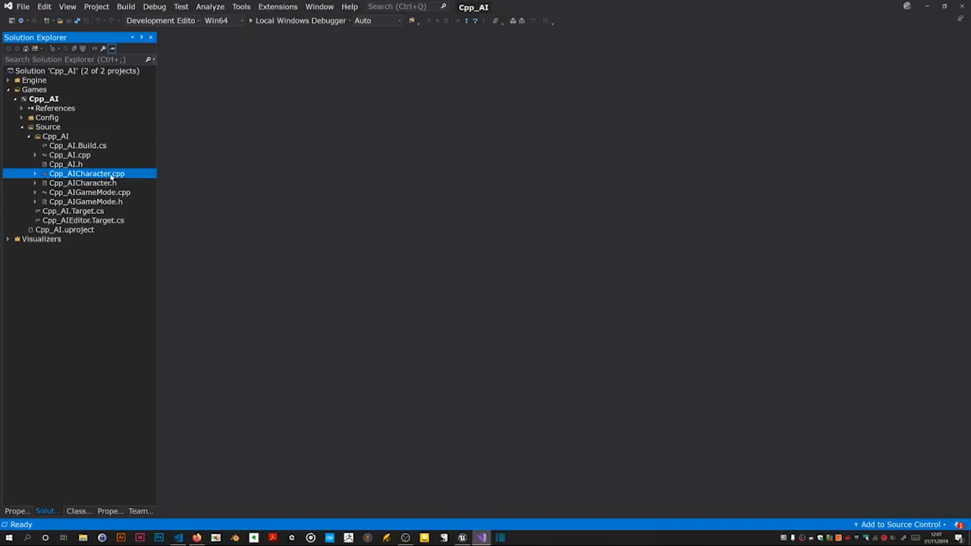
double_click(87, 173)
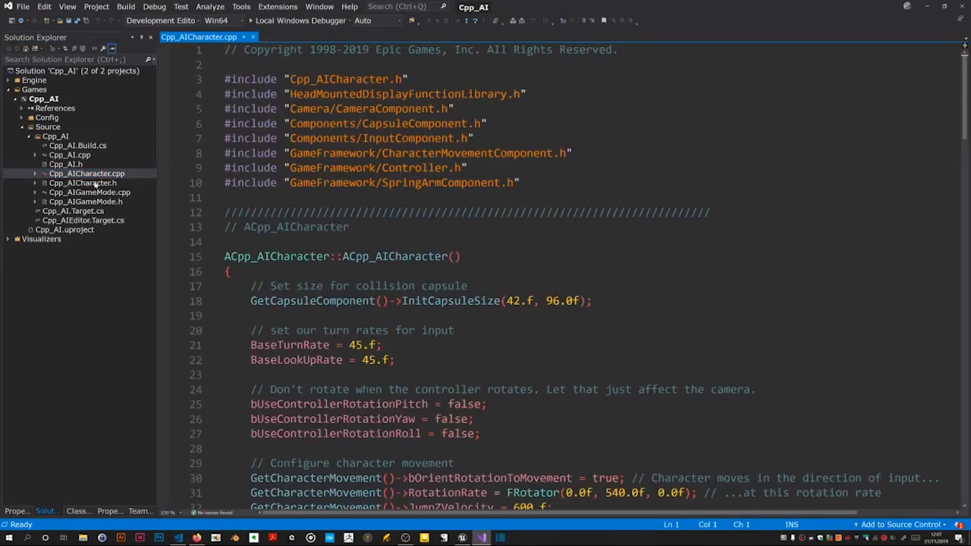
click(82, 182)
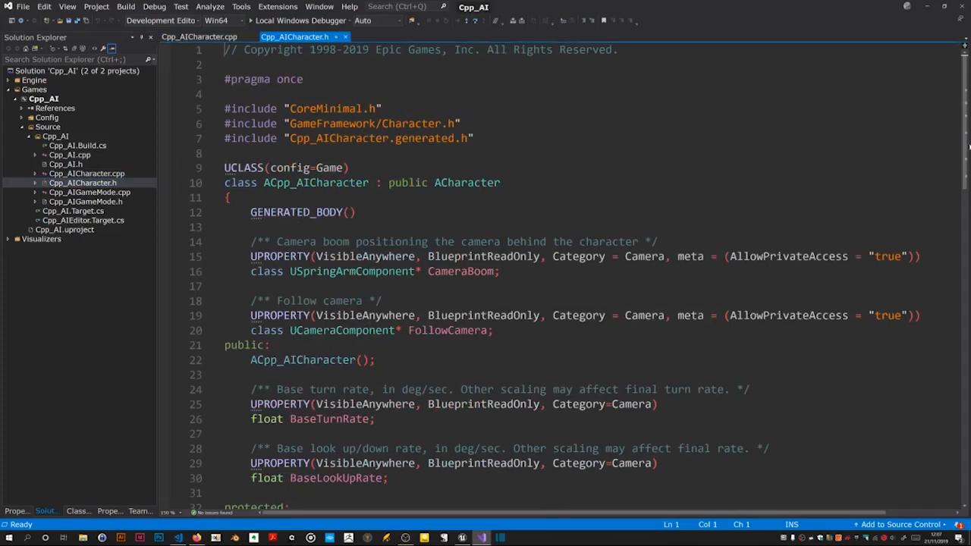
scroll(down, 3)
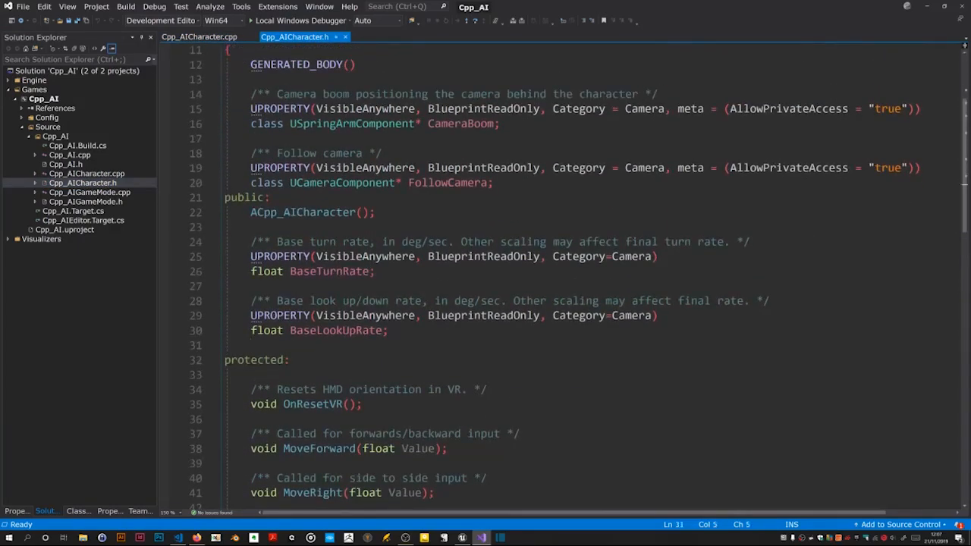
Step: Declare 'void BeginPlay() override;' under public in the header, then return to the source file
text(ubp)
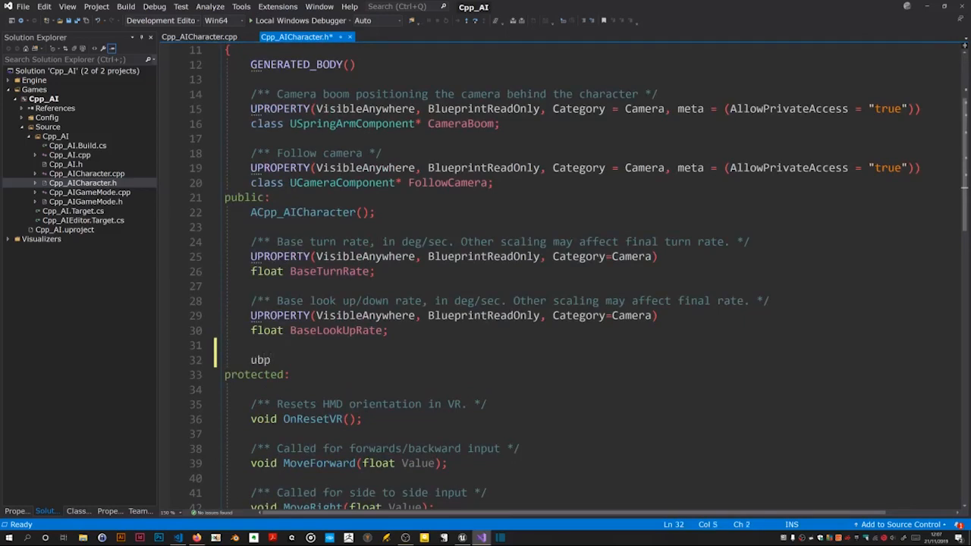
text(void BeginPlay() override;)
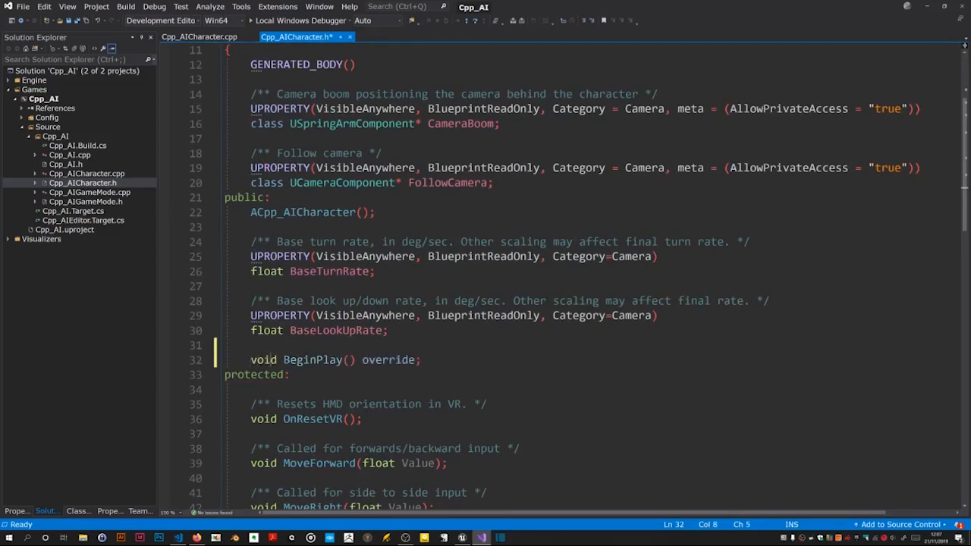
double_click(312, 360)
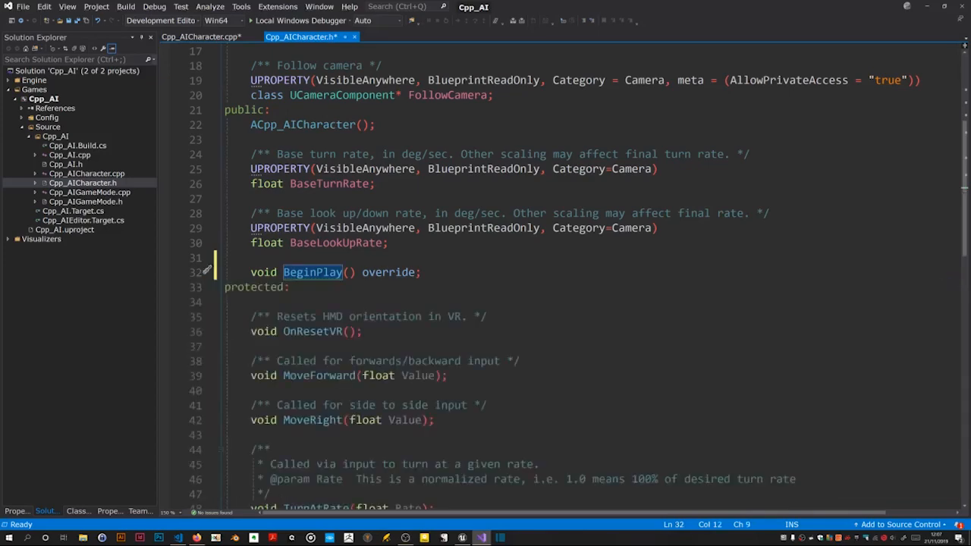
click(200, 36)
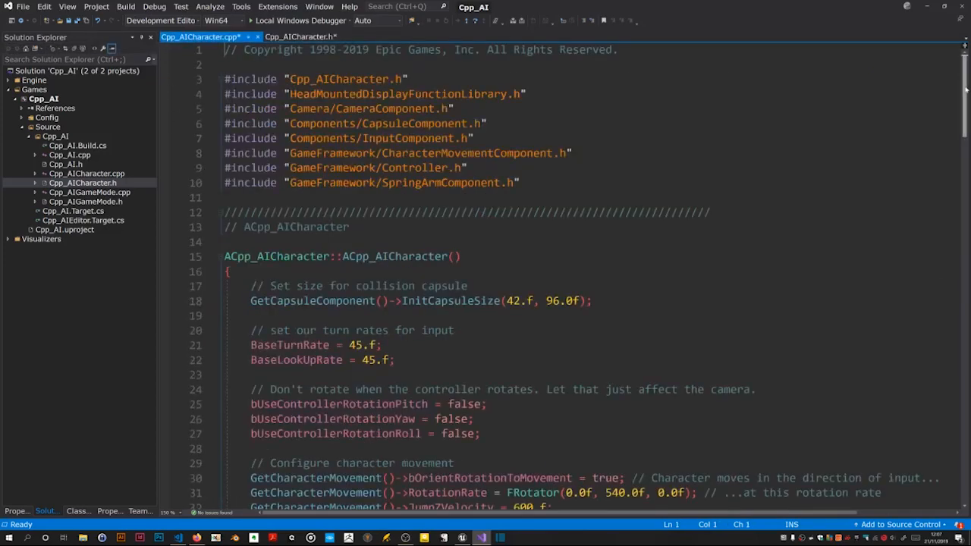
Step: Write 'Super::BeginPlay();' inside ACpp_AICharacter::BeginPlay and place the cursor at the includes
scroll(down, 3)
text(void ACpp_AICharacter::BeginPlay()
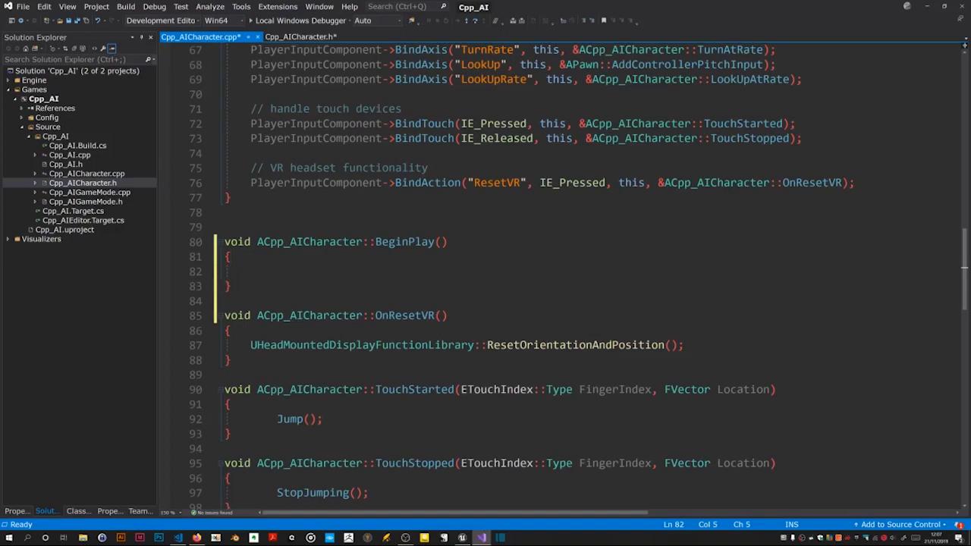
text(Super::)
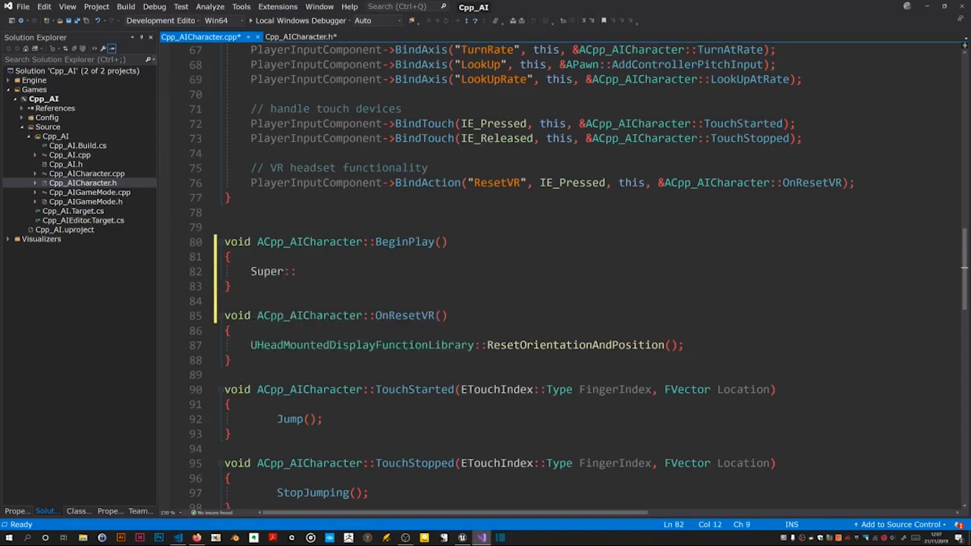
text(BeginPlay()
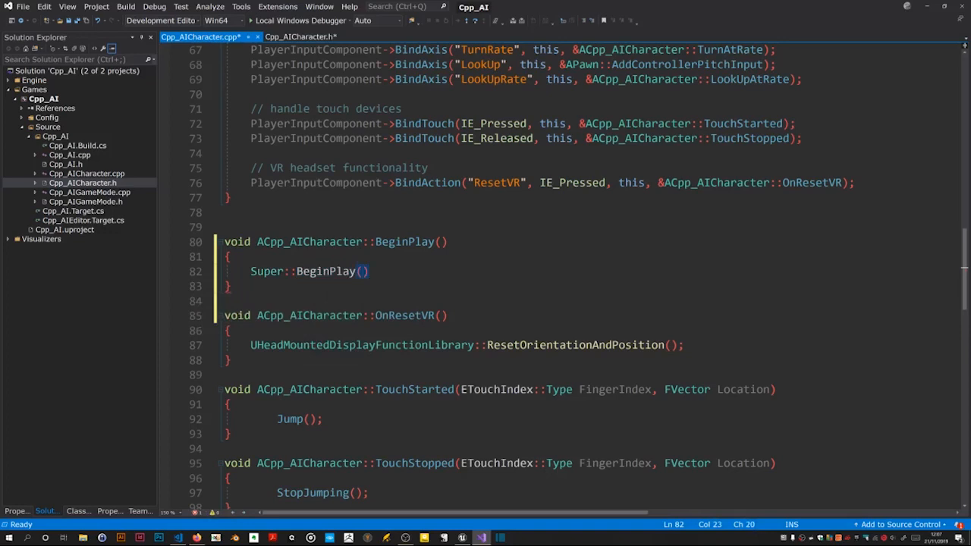
text(;)
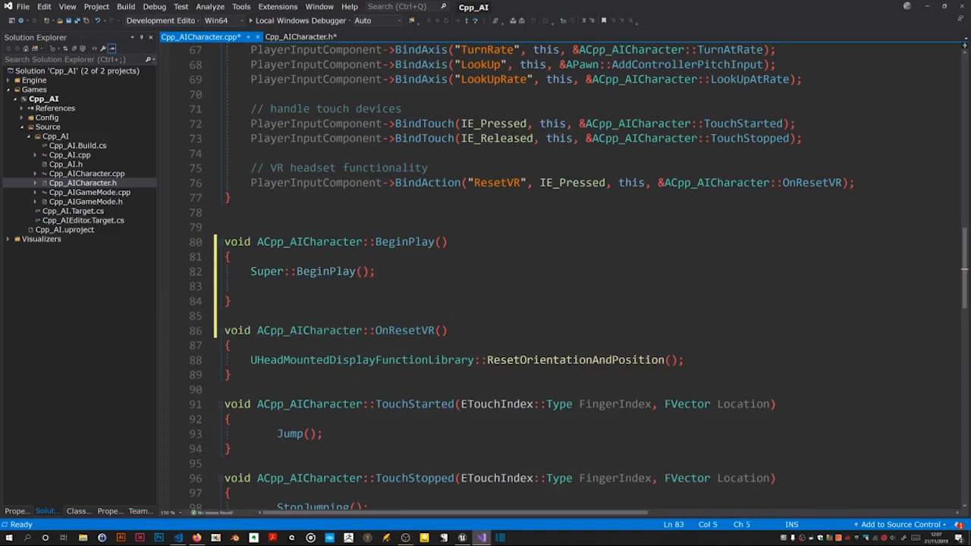
click(255, 285)
text(#include "Runtime/Engine/Classes/Engine/World.h)
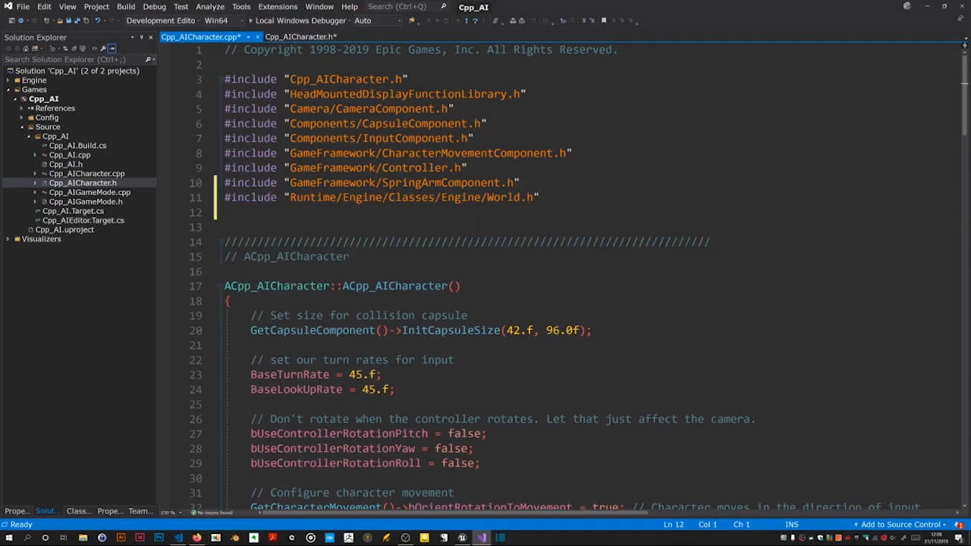
Step: Add the line #include "GameFramework/PlayerController.h" below the existing includes
text(isk)
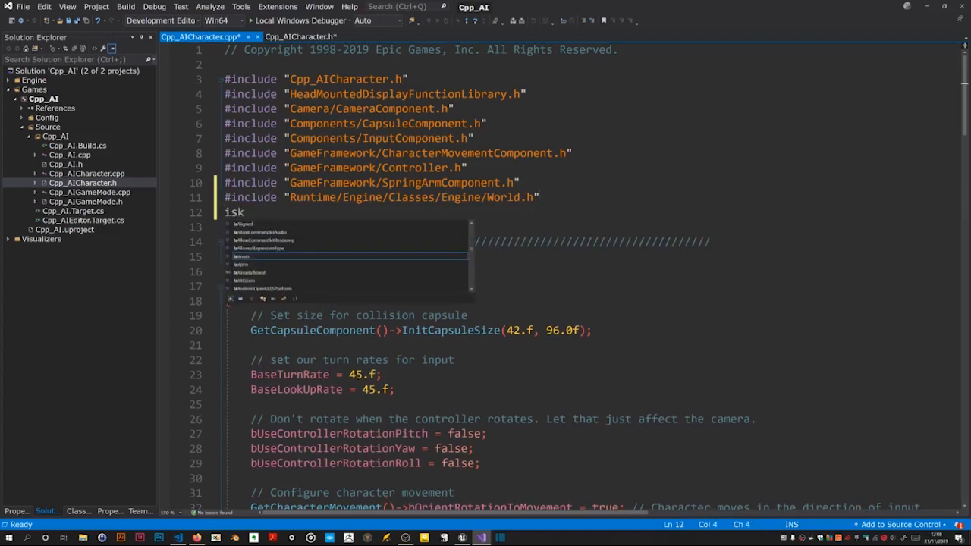
text(eletalMeshComponent.h")
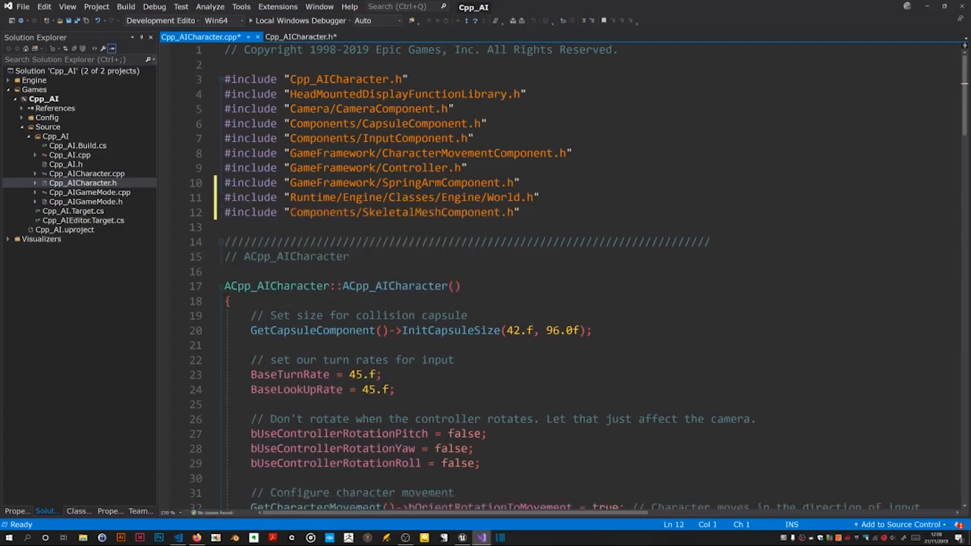
key(enter)
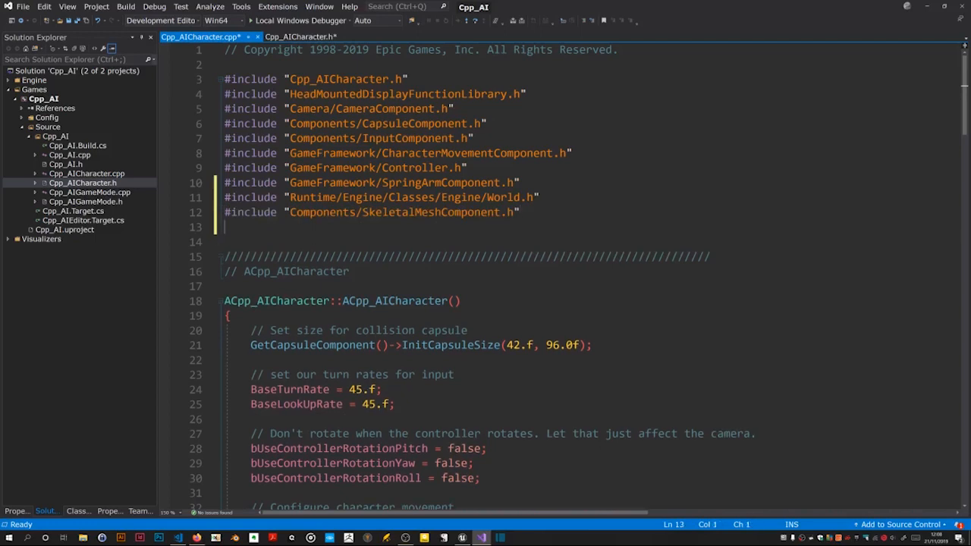
text(i)
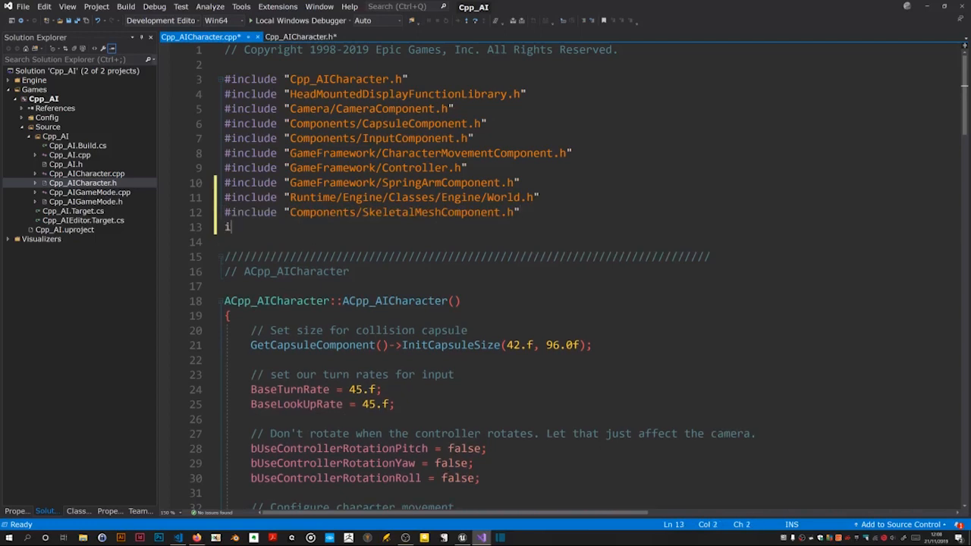
text(mat)
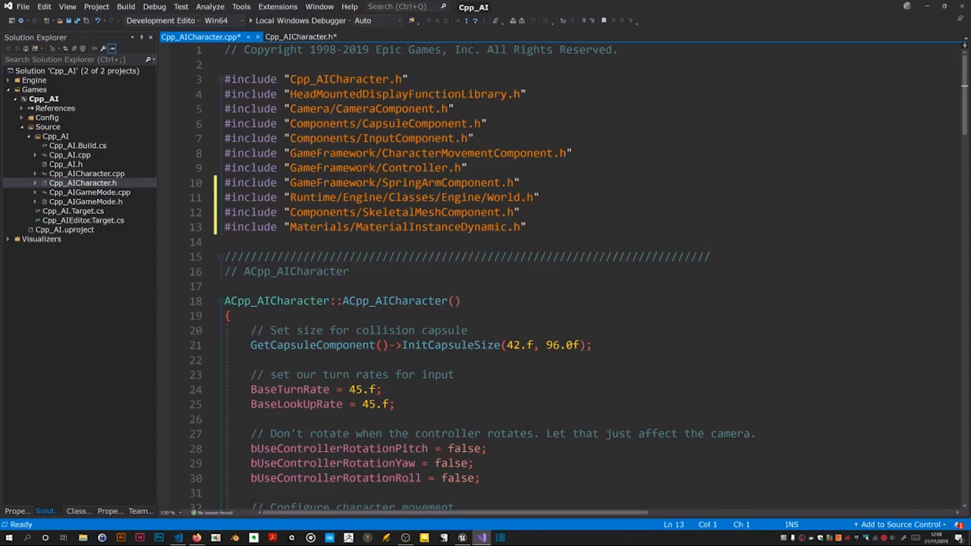
text(#in)
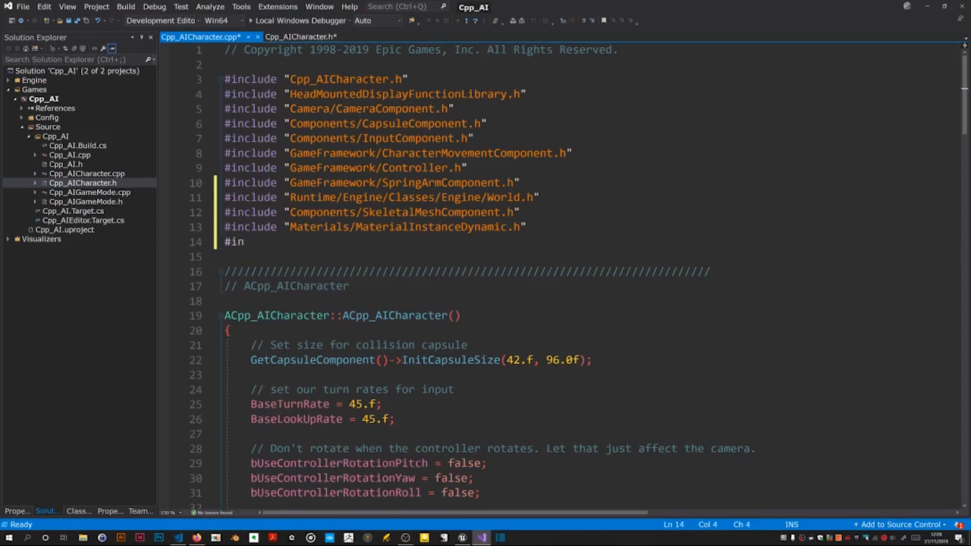
text(clude)
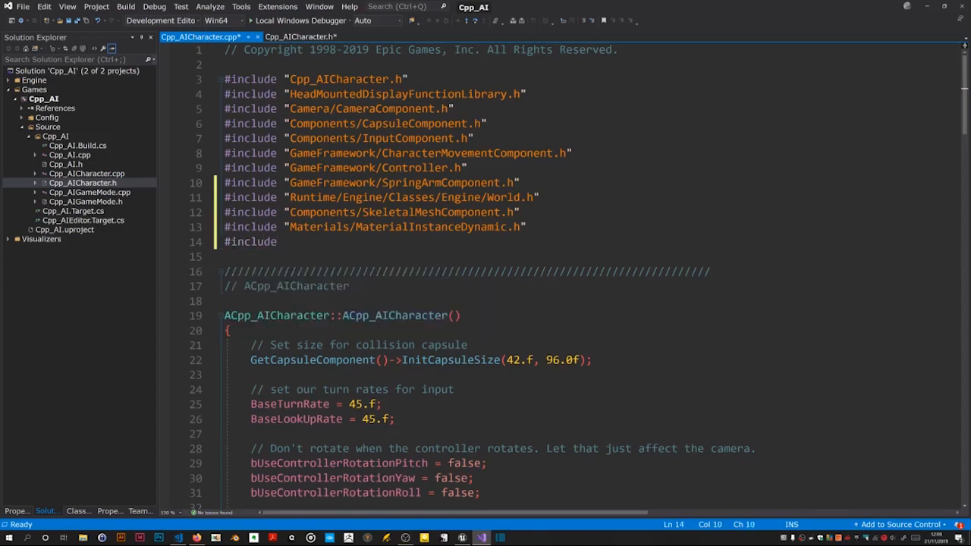
text(")
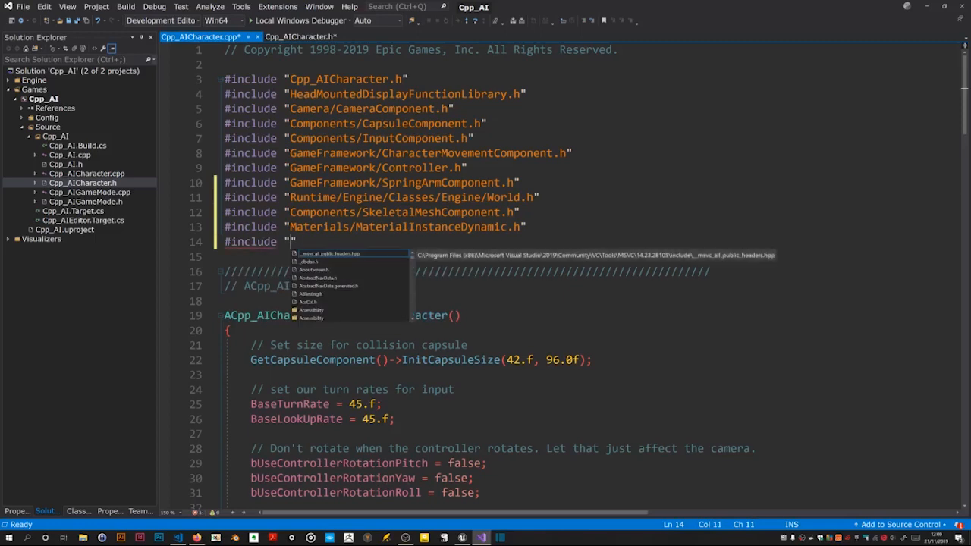
text(GameF)
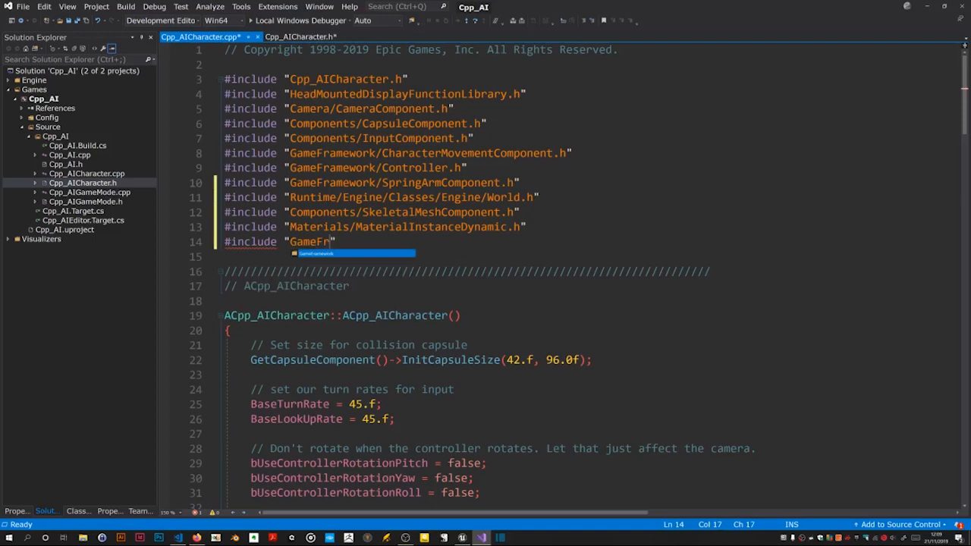
text(ramework/)
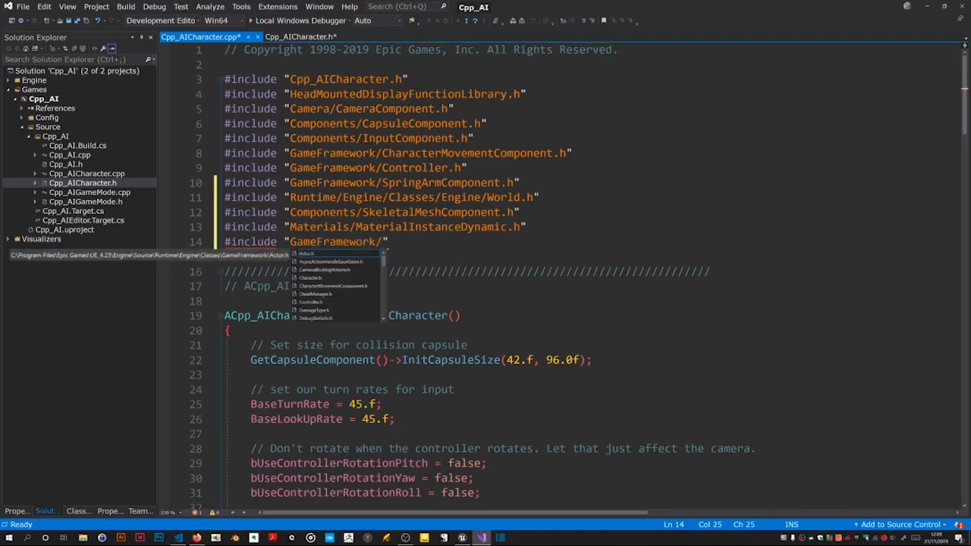
text(PlayerController.h)
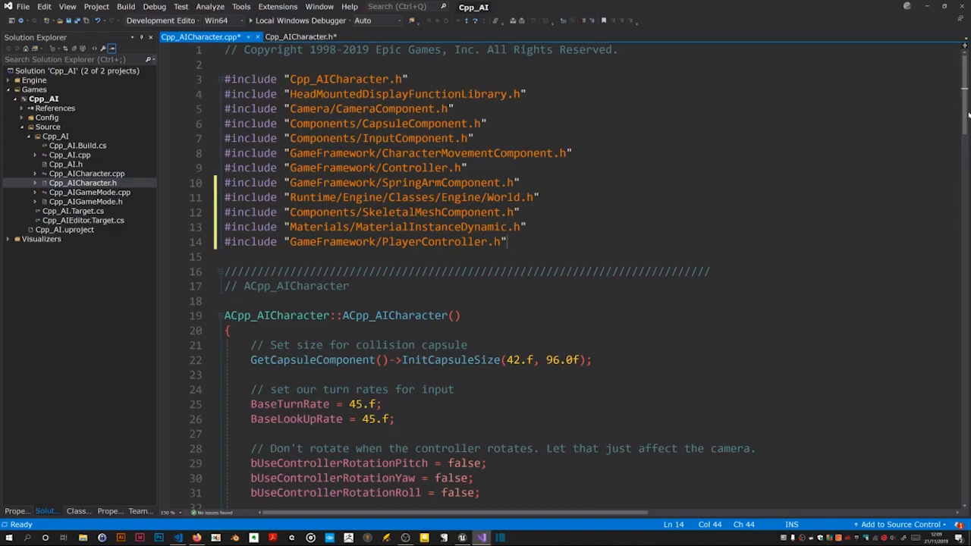
scroll(down, 3)
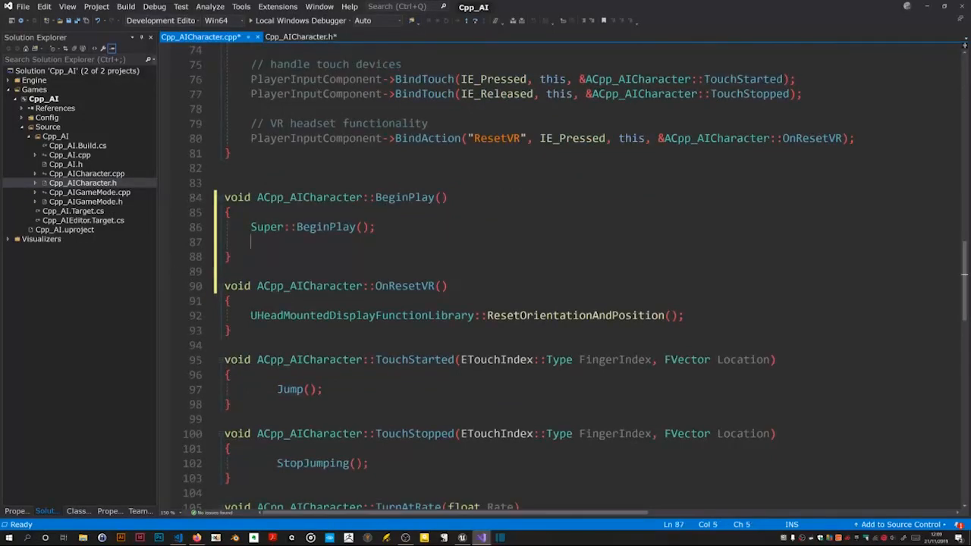
Step: Set the player camera manager's ViewPitchMin to -50.0f and ViewPitchMax to 10.0f in BeginPlay
text(ul)
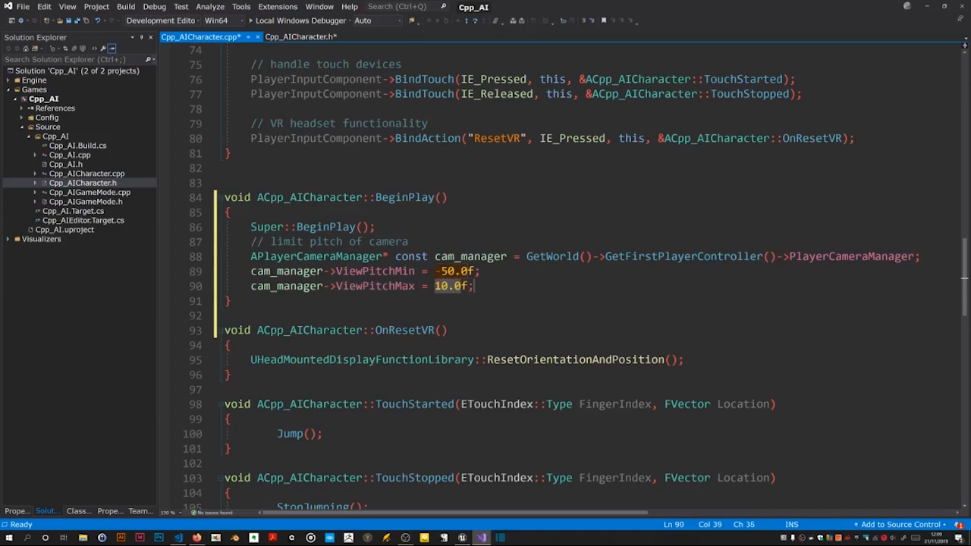
key(Enter)
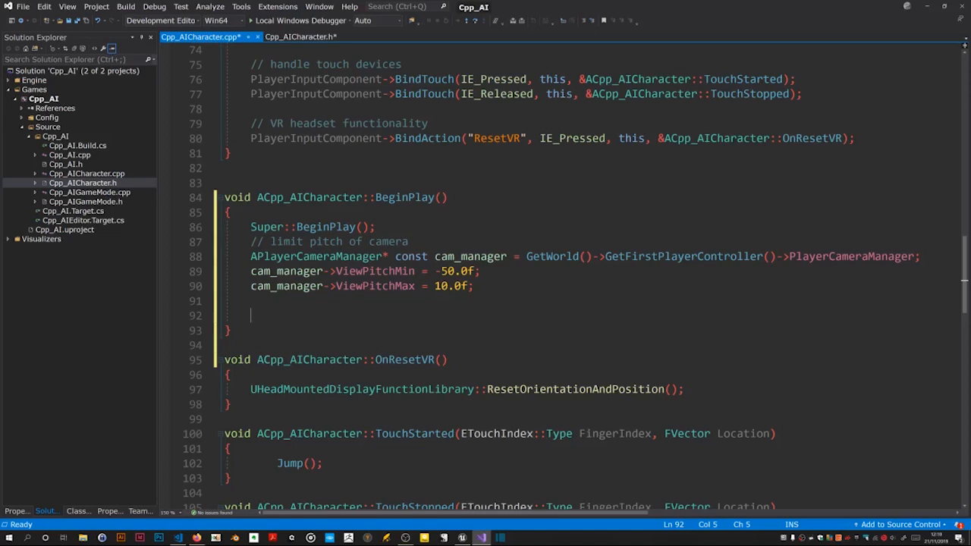
Step: Insert the dynamic-material snippet, set BodyColor to FLinearColor(0.0f, 1.0f, 0.0f, 1.0f) and save
text(u)
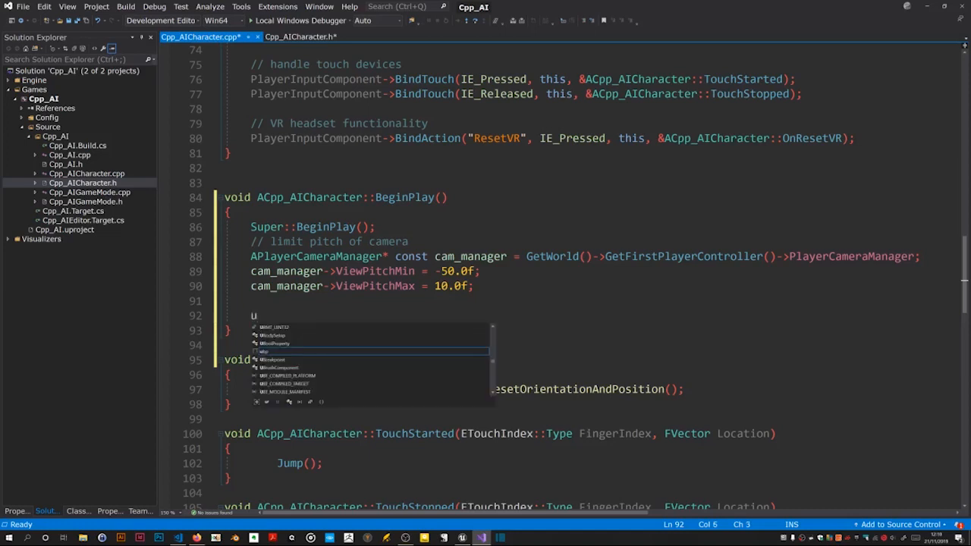
text(ch)
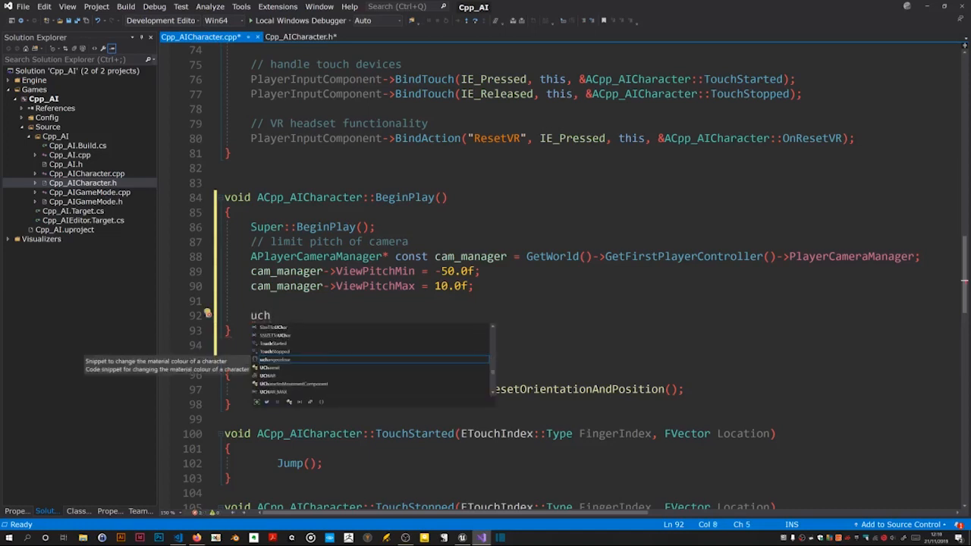
key(Tab)
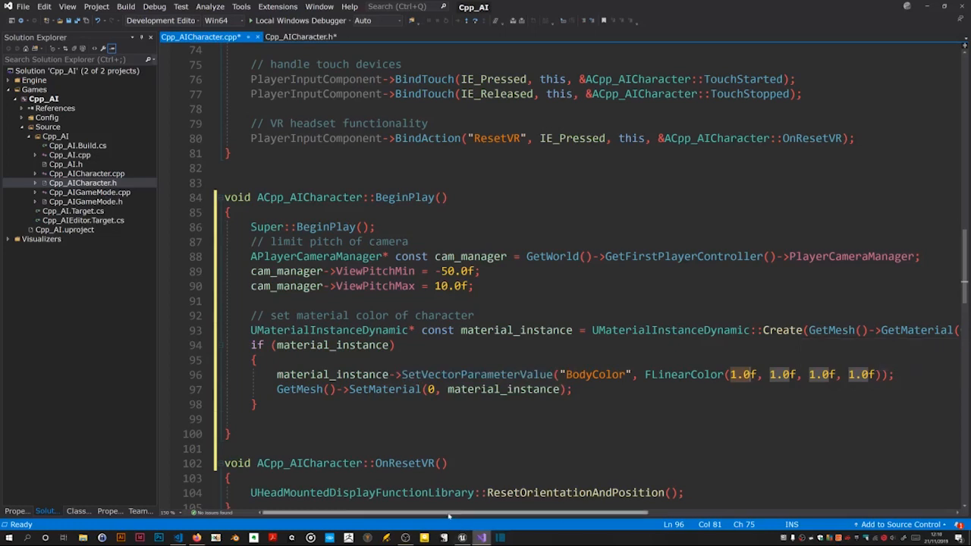
scroll(right, 3)
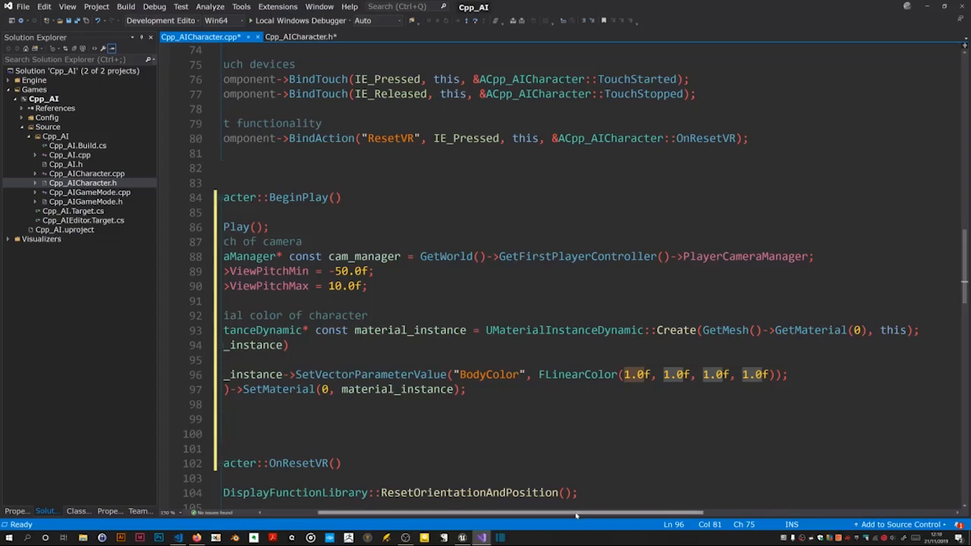
scroll(left, 3)
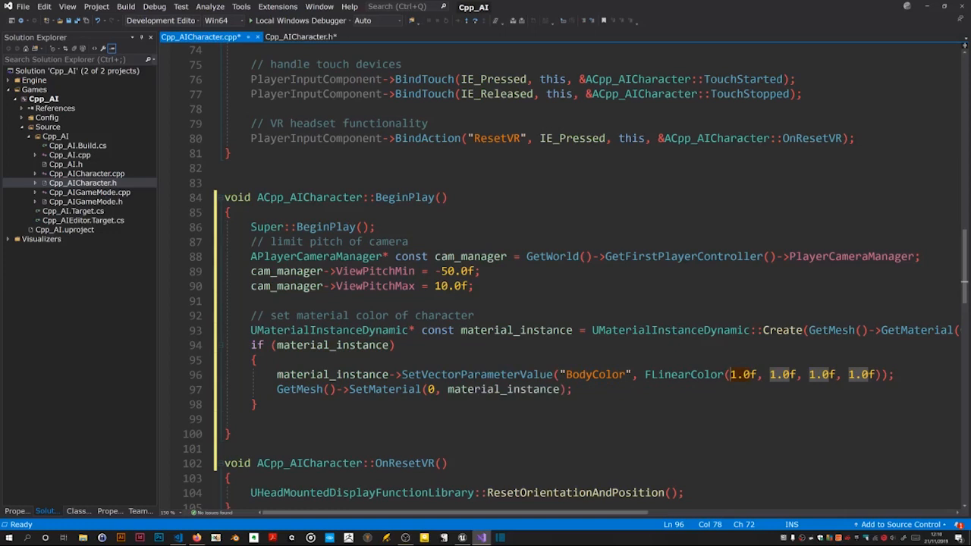
key(Backspace)
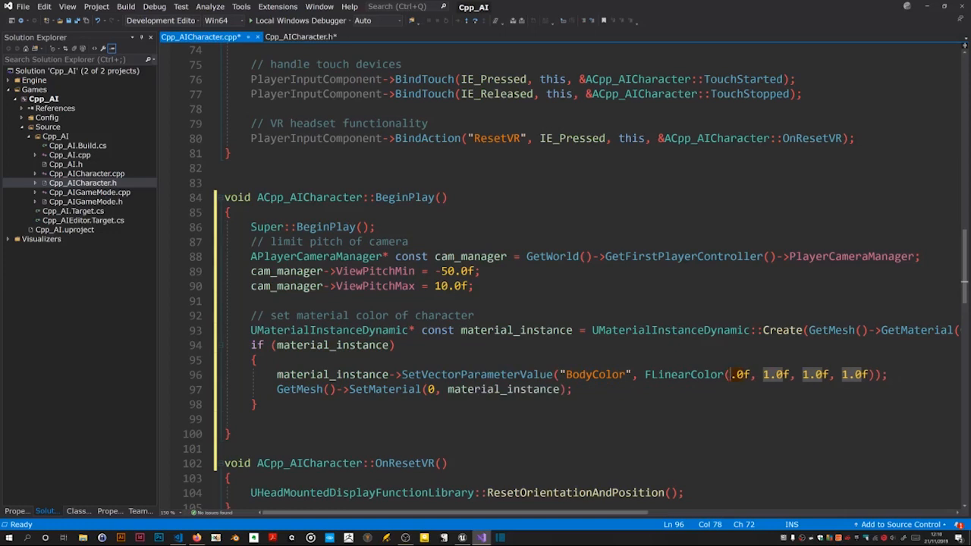
text(0)
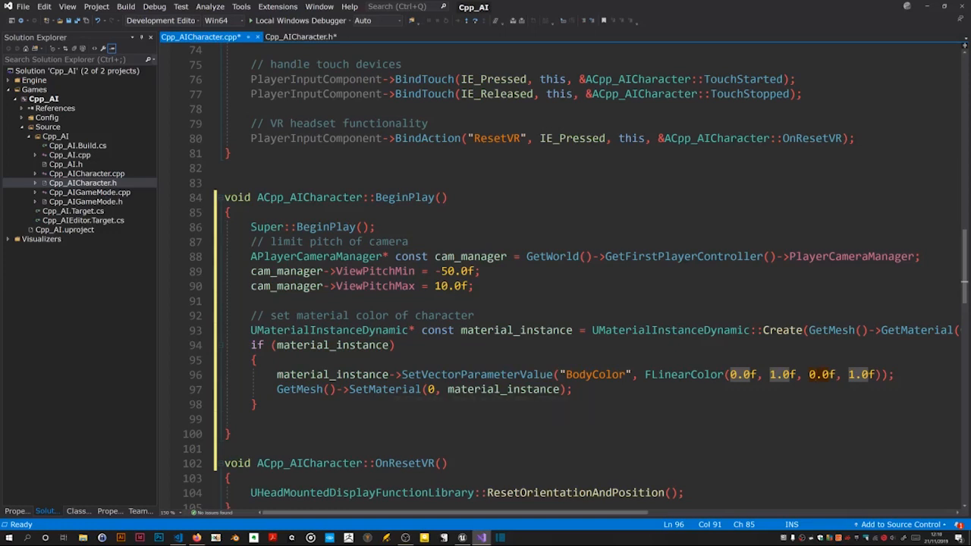
key(ctrl+s)
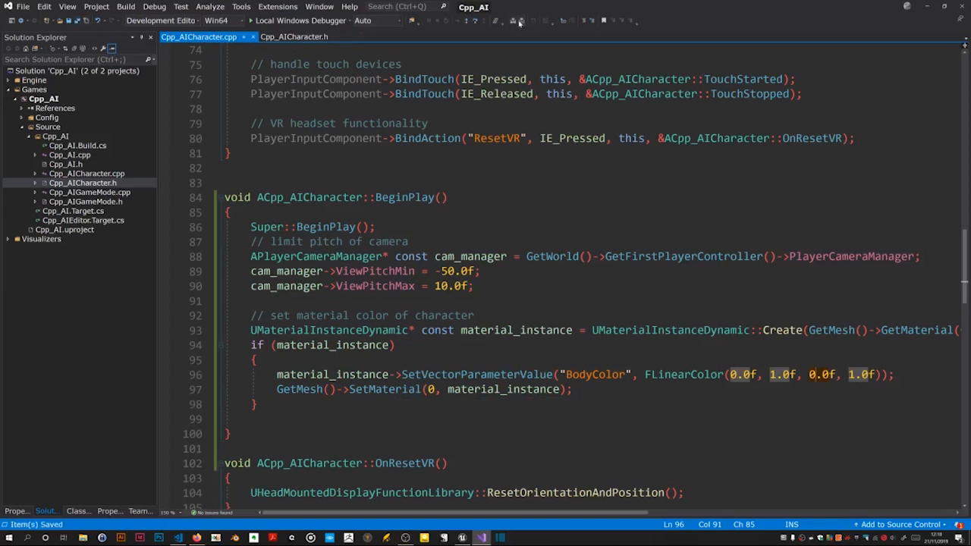
mouse_move(516, 21)
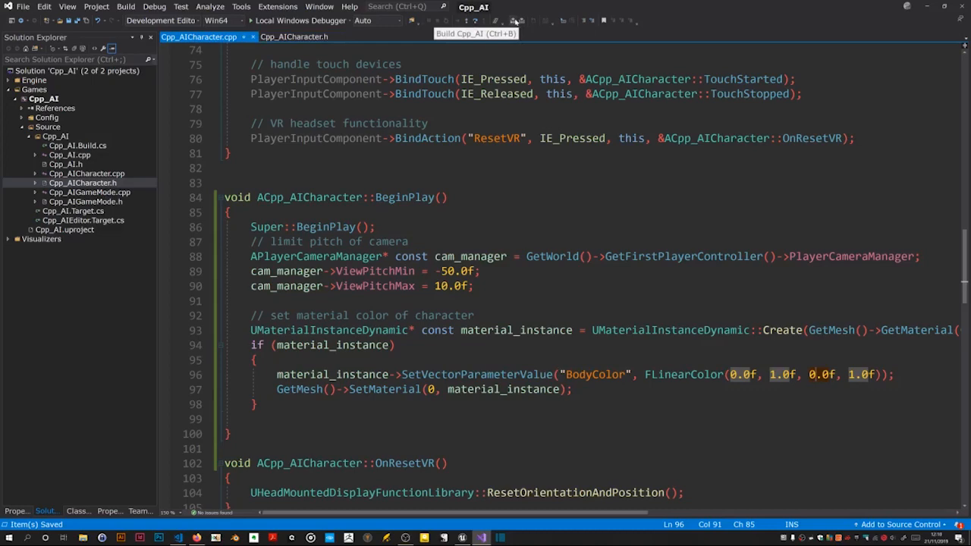
Step: Build the project, play the level to see the green mannequin, then stop the session
click(516, 21)
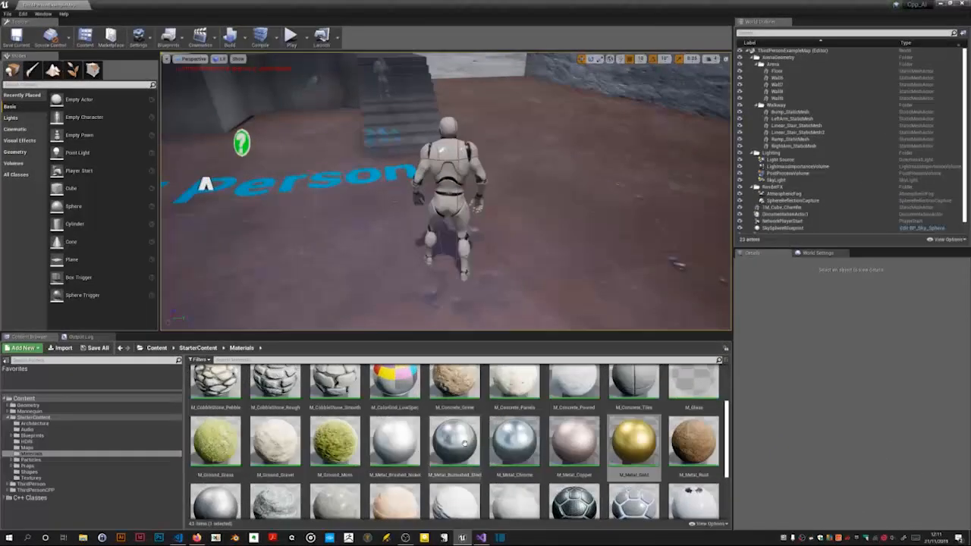
click(291, 37)
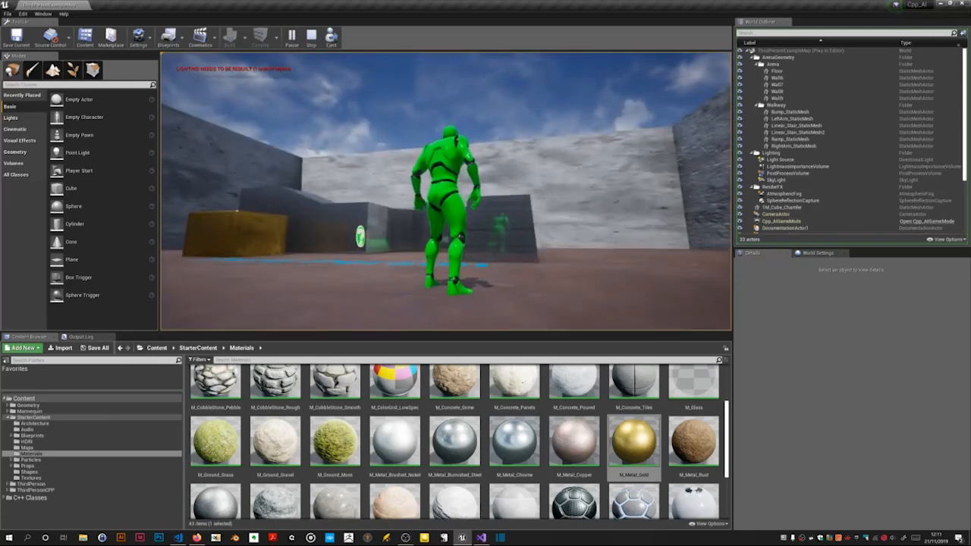
click(309, 38)
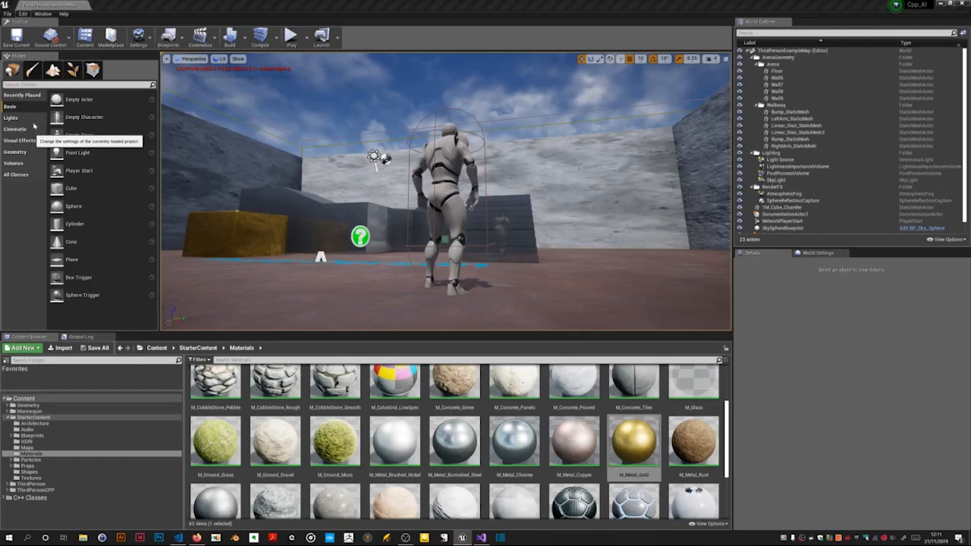
Step: In Project Settings > Input, add an Action Mapping bound to Gamepad Face Button Left
click(139, 36)
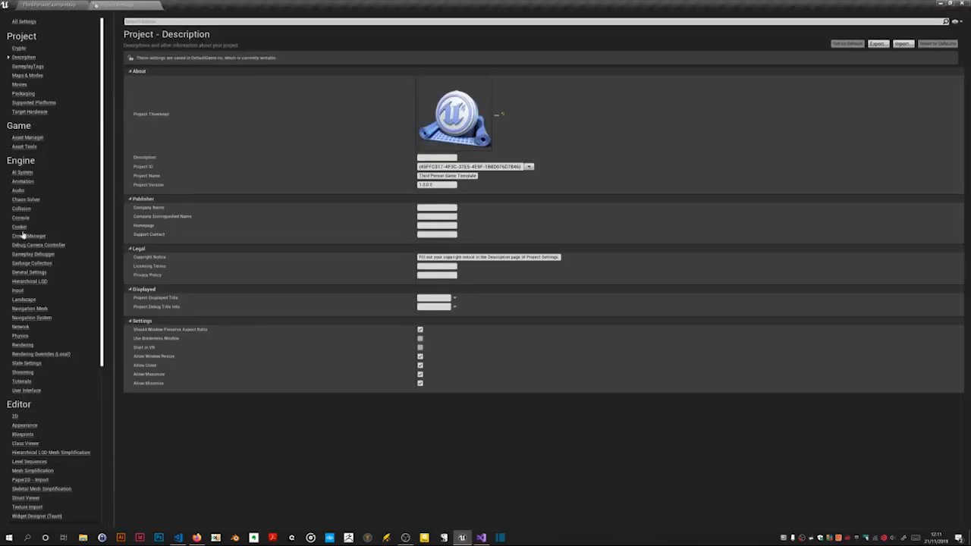
click(19, 290)
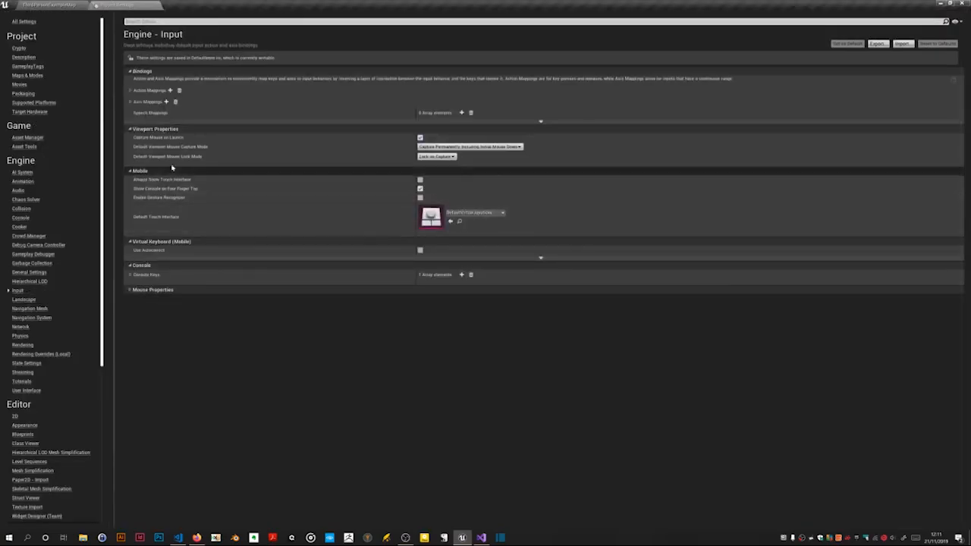
mouse_move(149, 91)
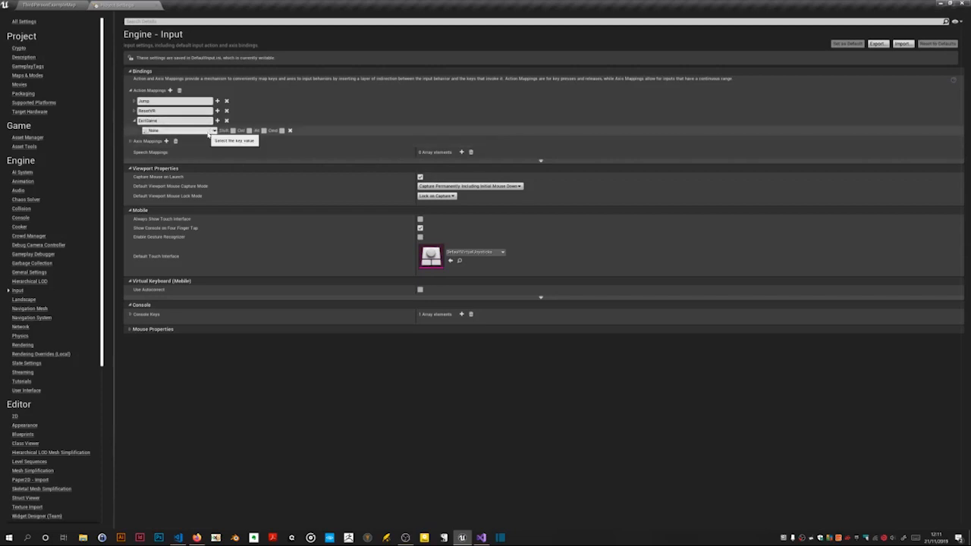
click(179, 130)
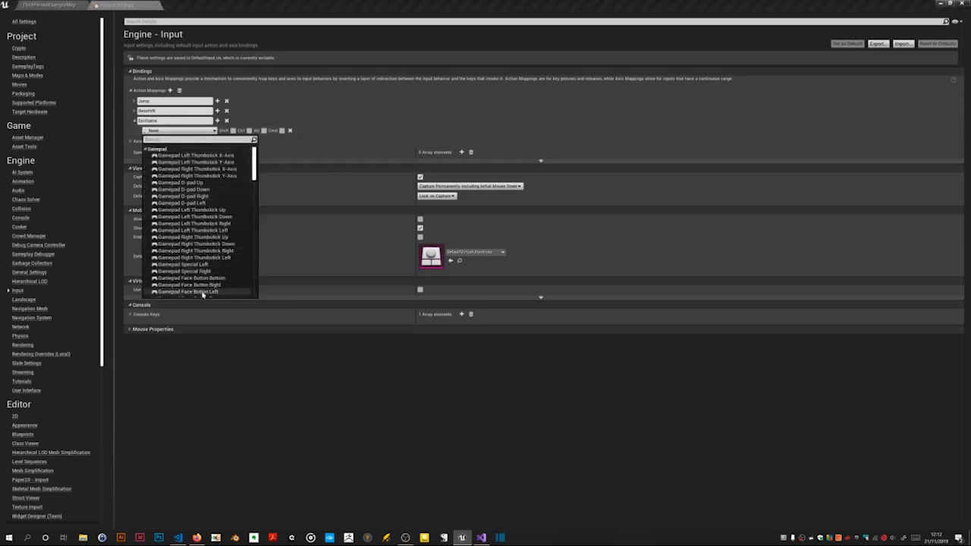
mouse_move(188, 291)
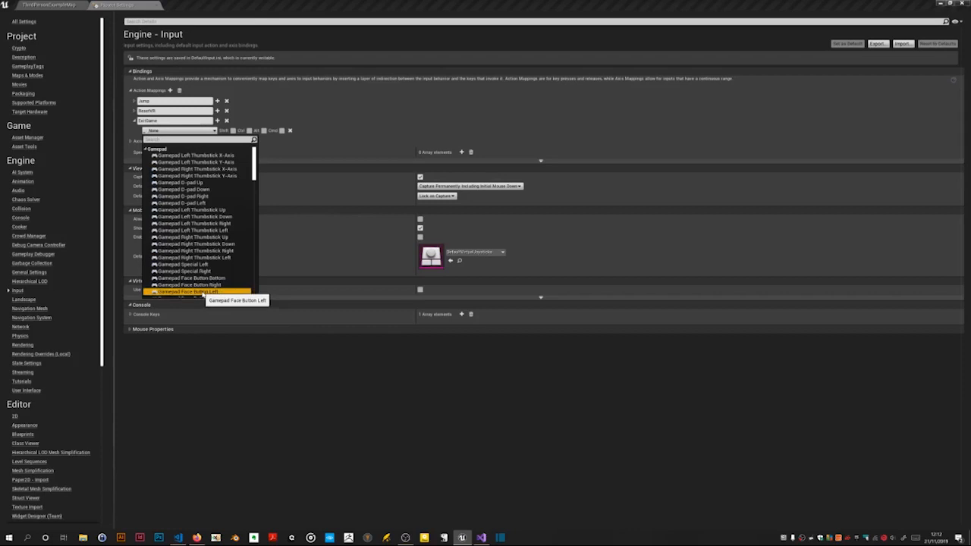
click(190, 291)
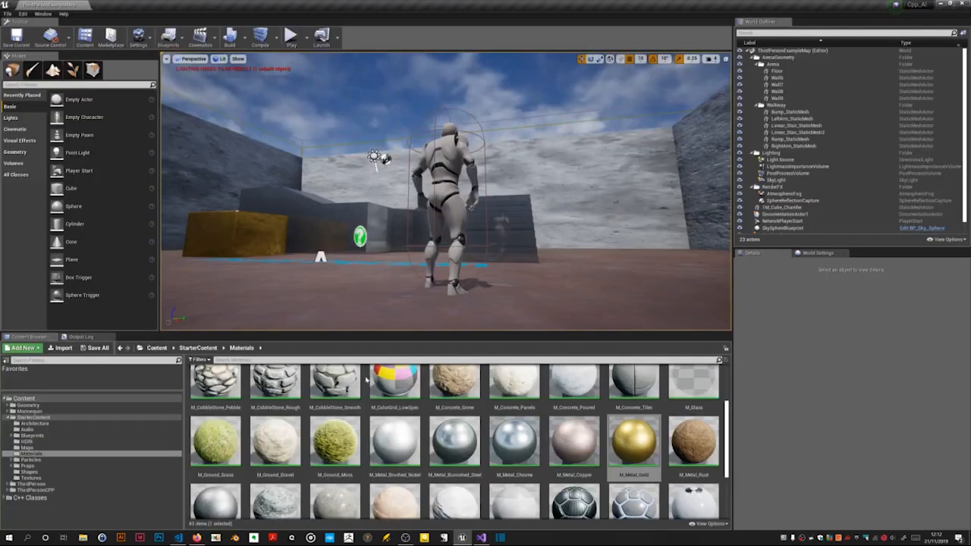
Step: In Cpp_AICharacter.h, select the trailing CameraBoom/FollowCamera getter block and cut it for relocation
click(459, 537)
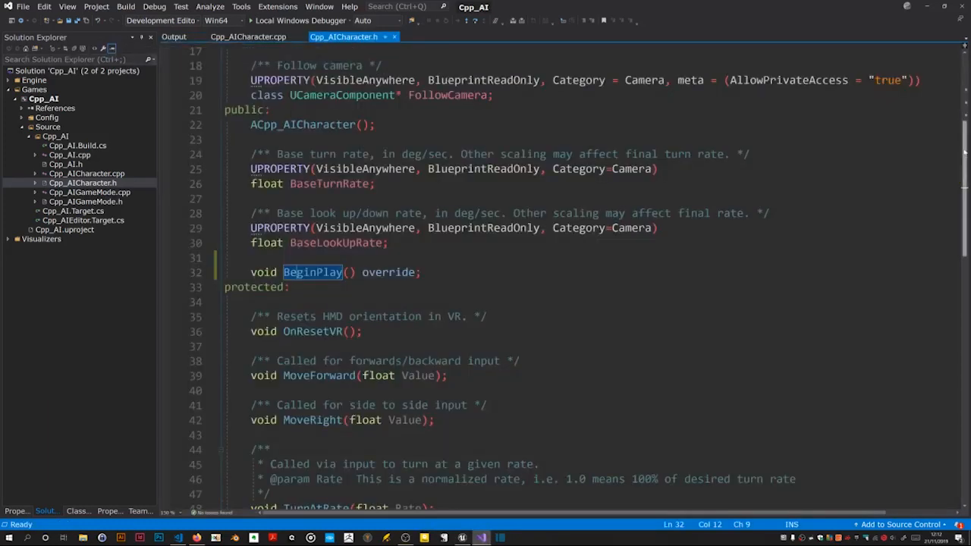
scroll(down, 3)
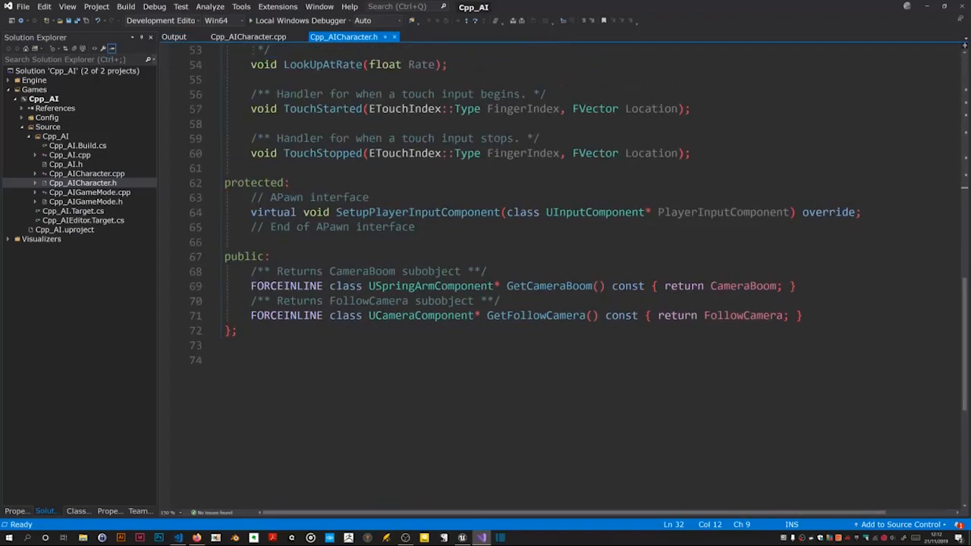
drag(270, 257, 236, 330)
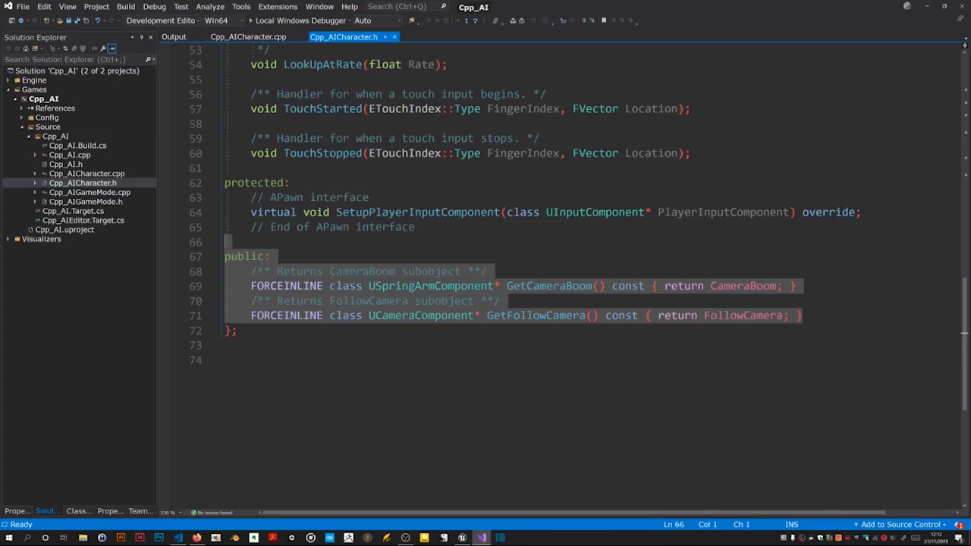
key(Delete)
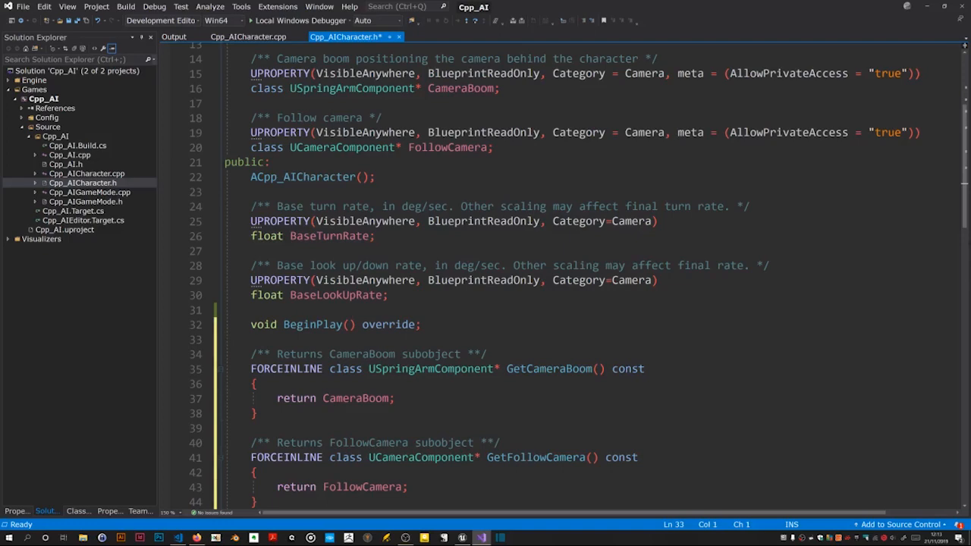
Step: Add a private: section to the character header declaring void exit_game();
scroll(down, 3)
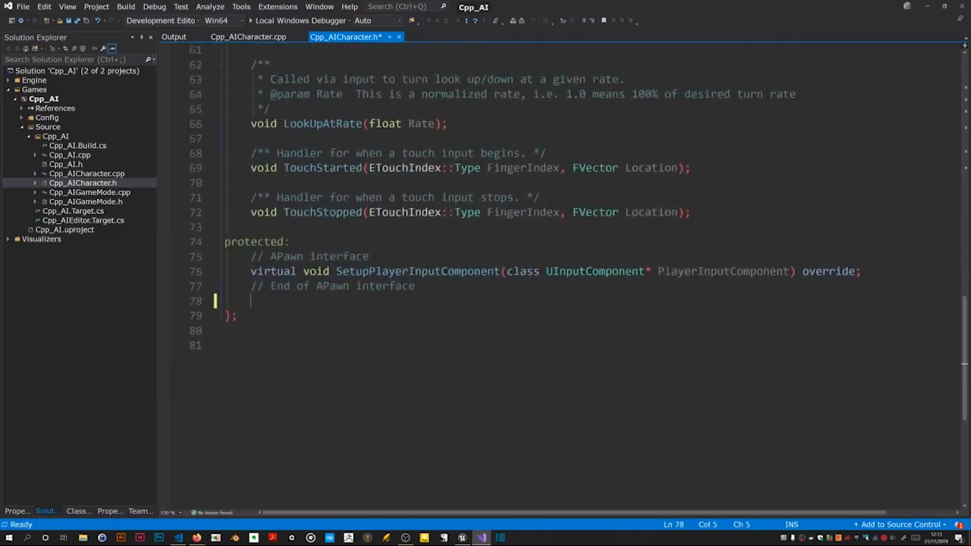
text(pr)
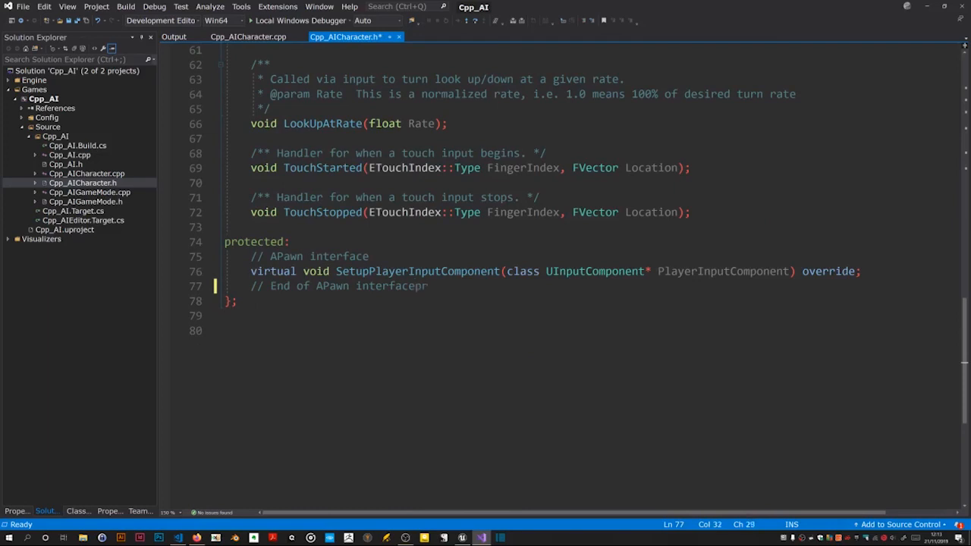
key(BackSpace)
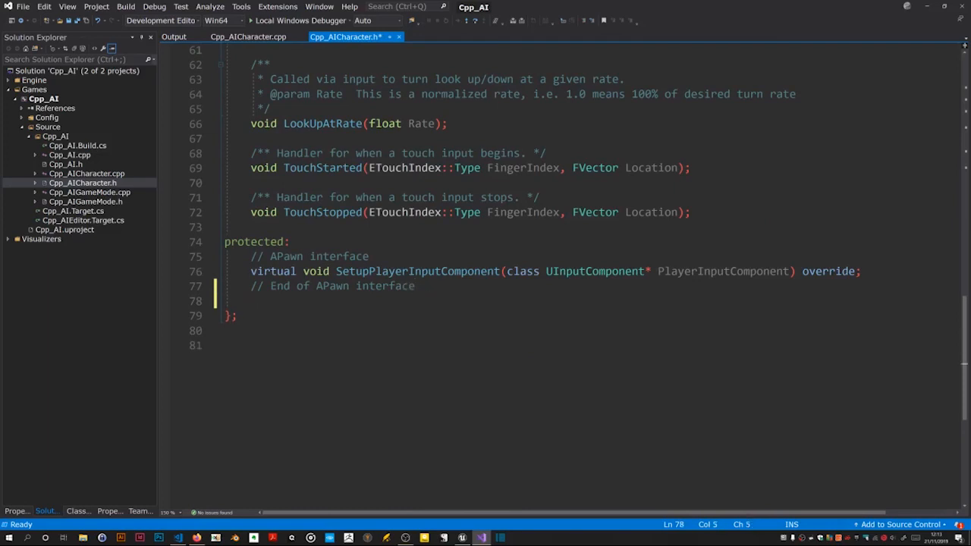
text(private:)
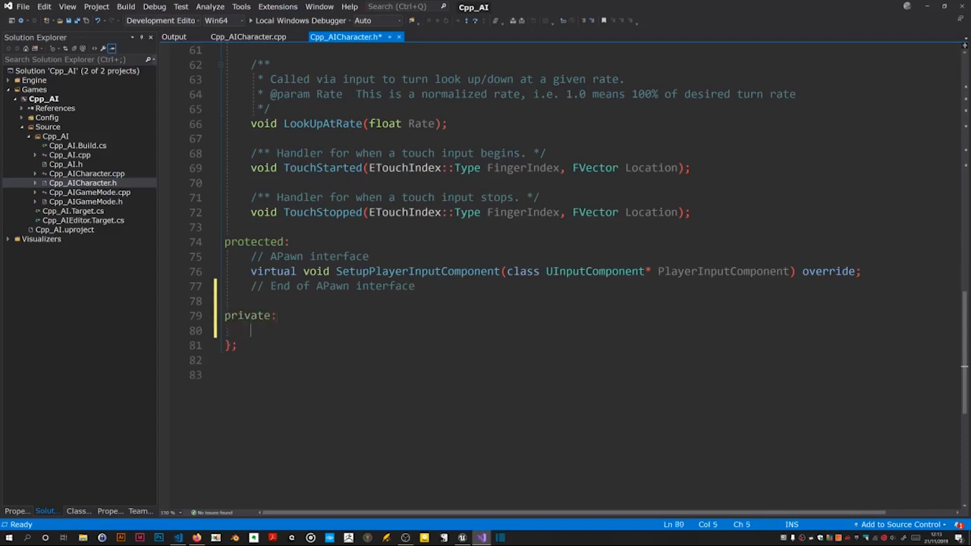
text(void)
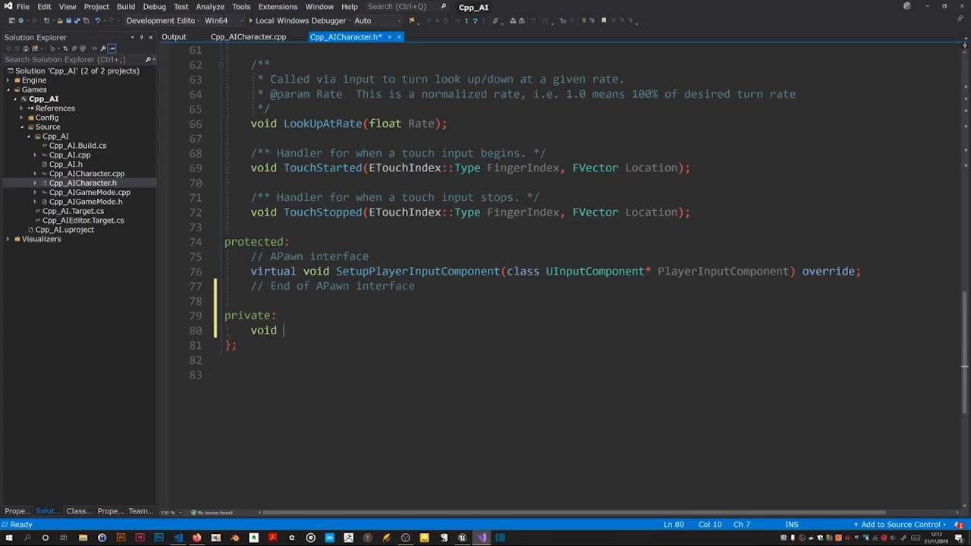
text(exit_game()
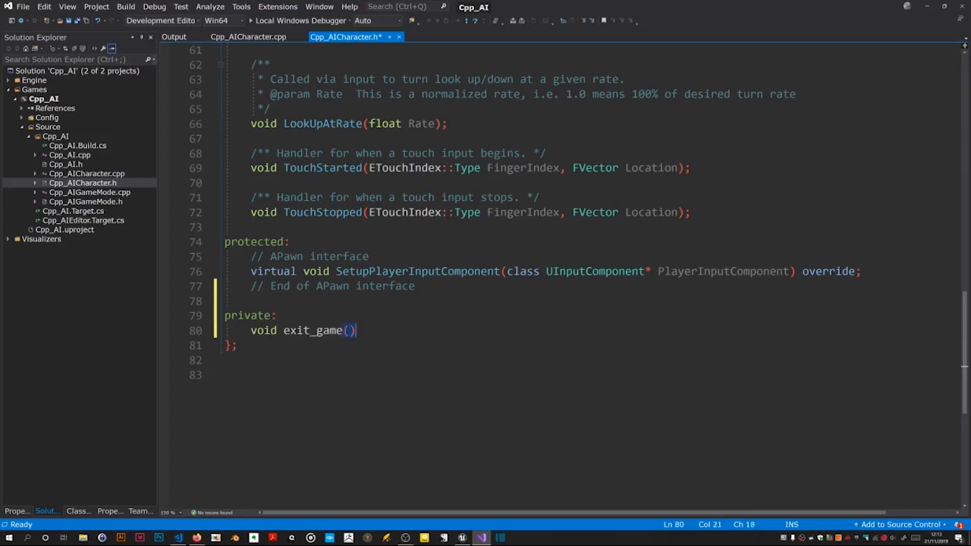
text(;)
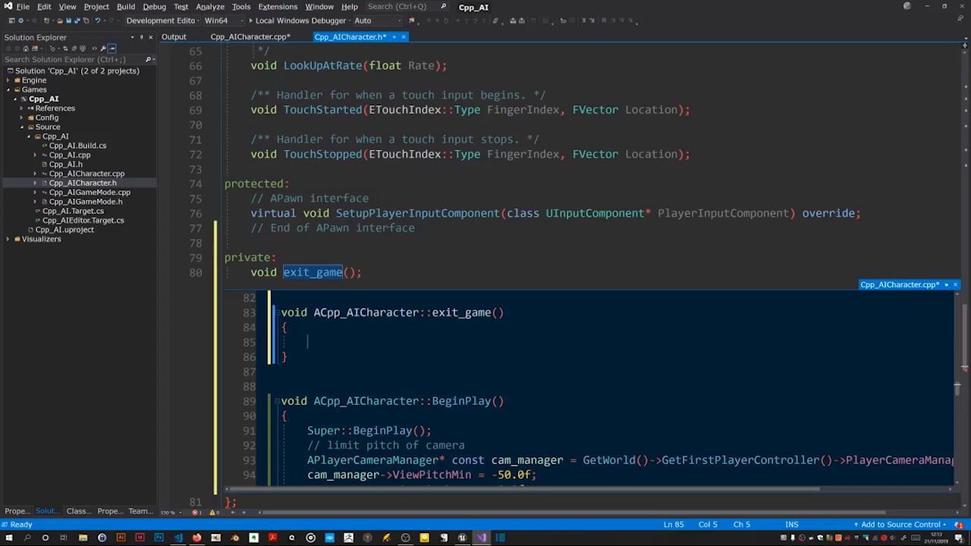
Step: Fill exit_game with GetWorld()->GetFirstPlayerController()->ConsoleCommand("quit"); in Cpp_AICharacter.cpp
text(uexit)
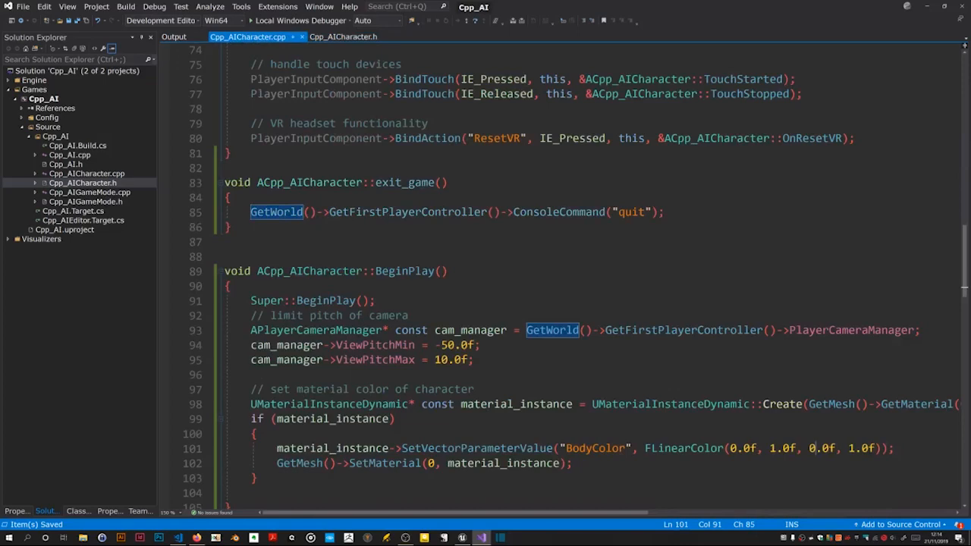
scroll(up, 3)
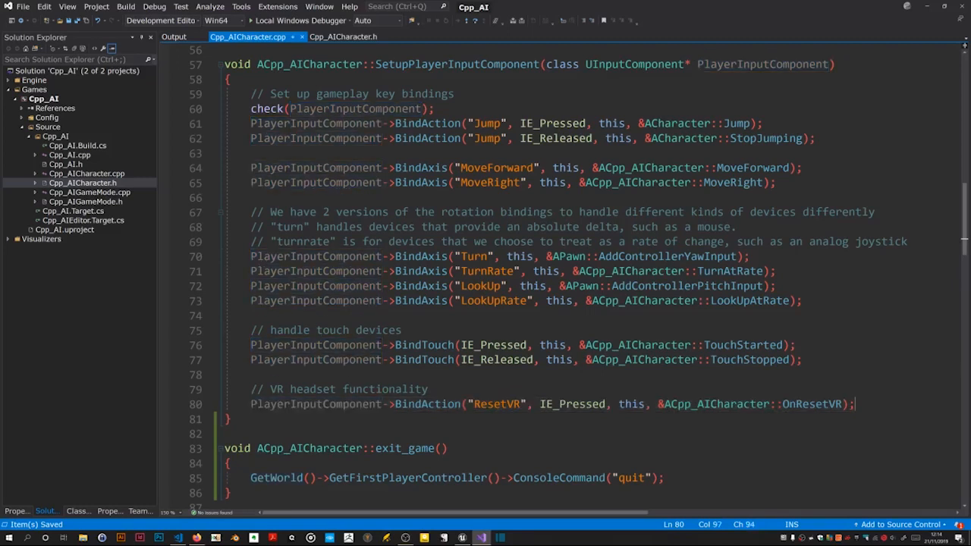
Step: Under an '// exit game functionality' comment, BindAction "ExitGame" on IE_Pressed to &ACpp_AICharacter::exit_game
key(enter)
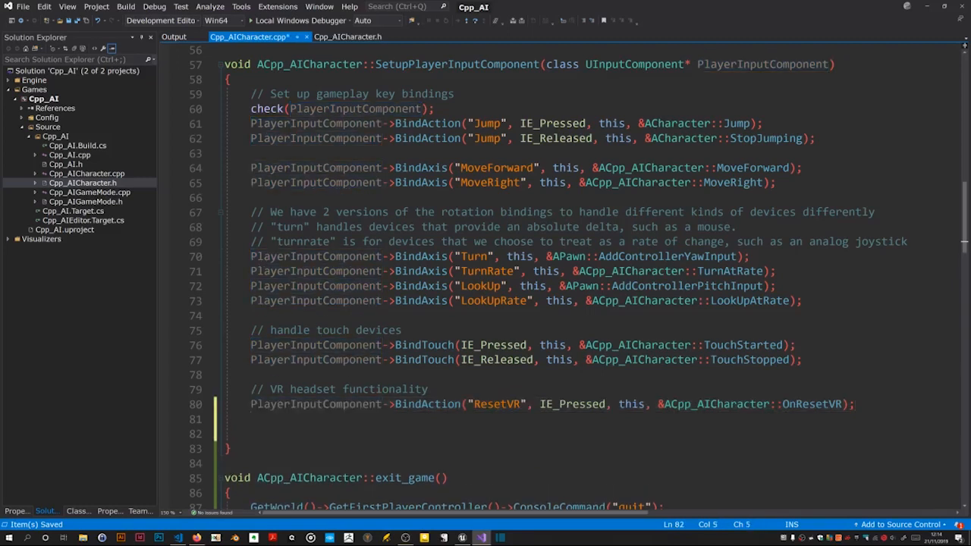
text(// exit g)
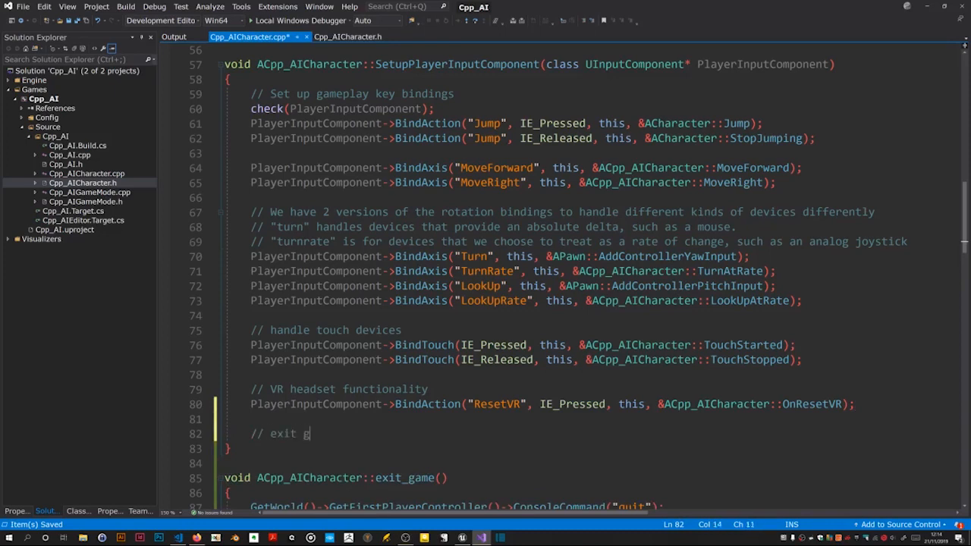
text(ame functionality)
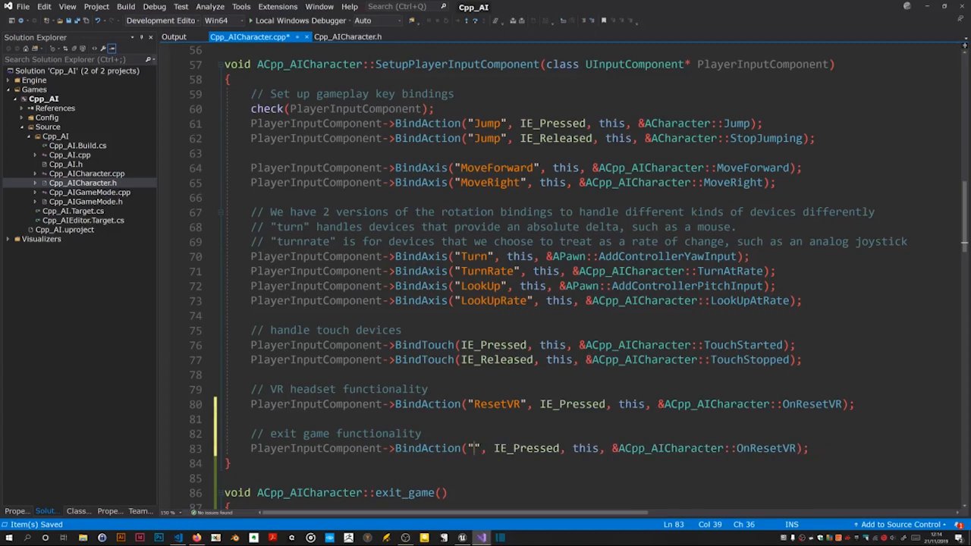
text(ExitGame)
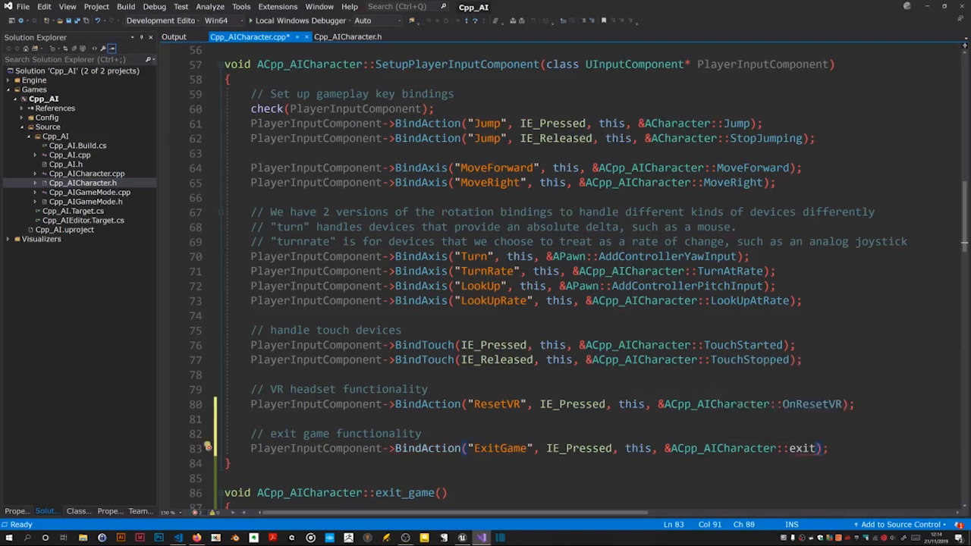
text(_game)
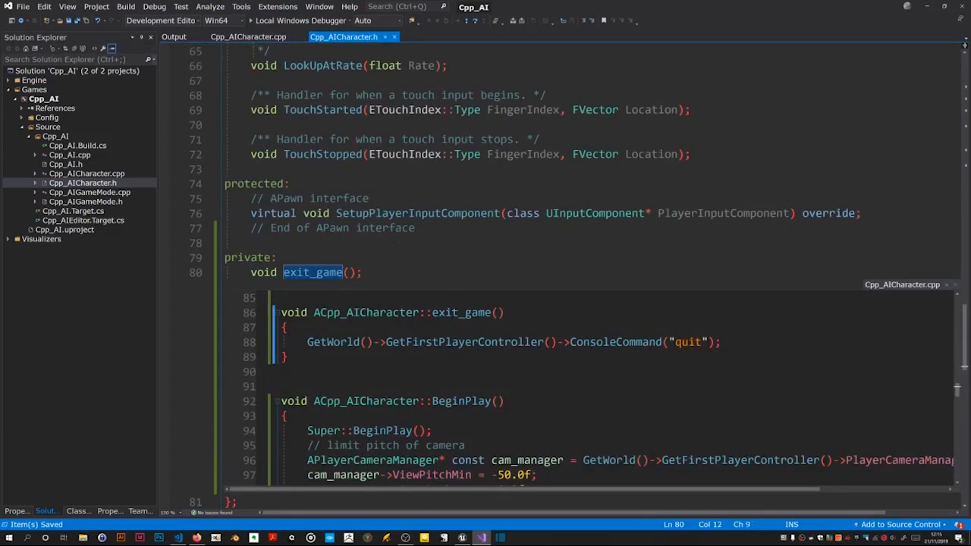
Step: Apply a Rename refactor changing exit_game to on_exit_game across its uses
right_click(312, 273)
text(on_exit_game)
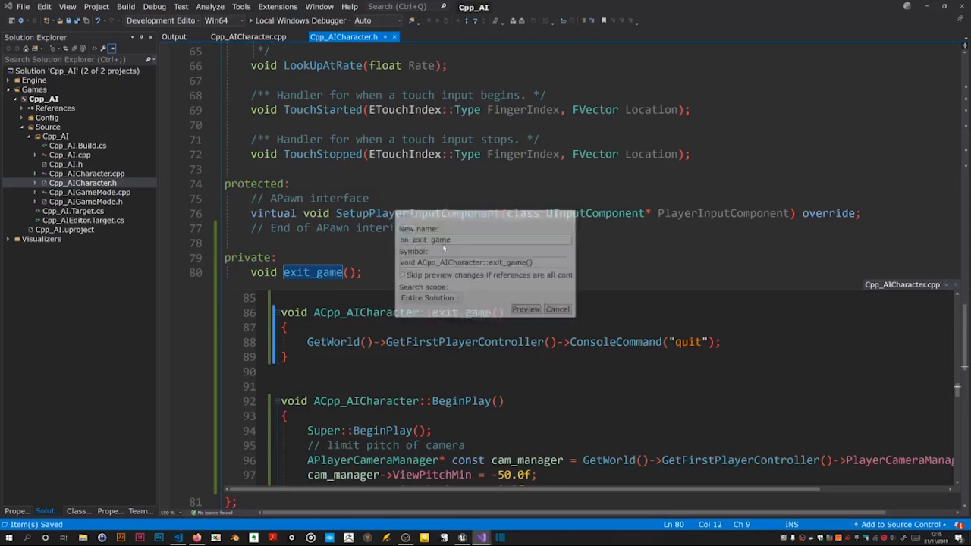
click(558, 310)
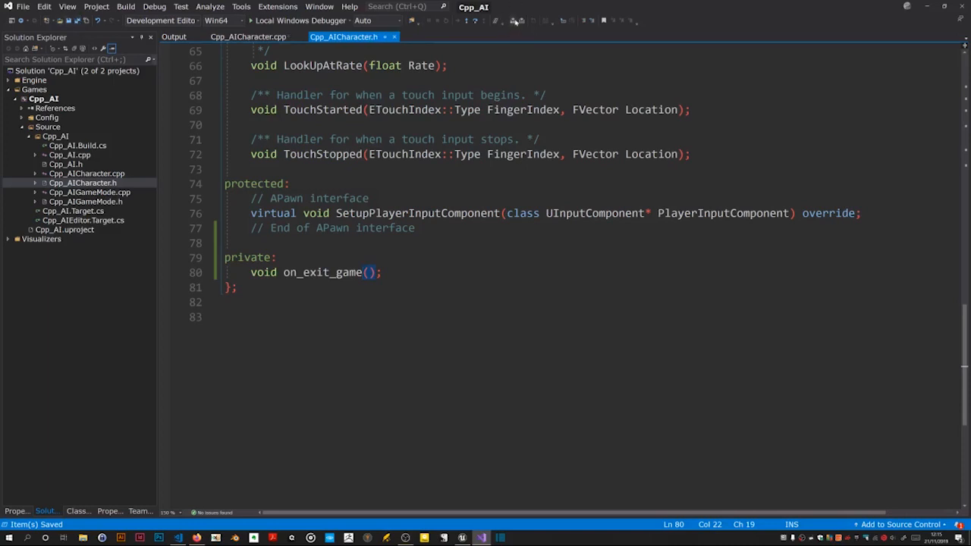
mouse_move(515, 22)
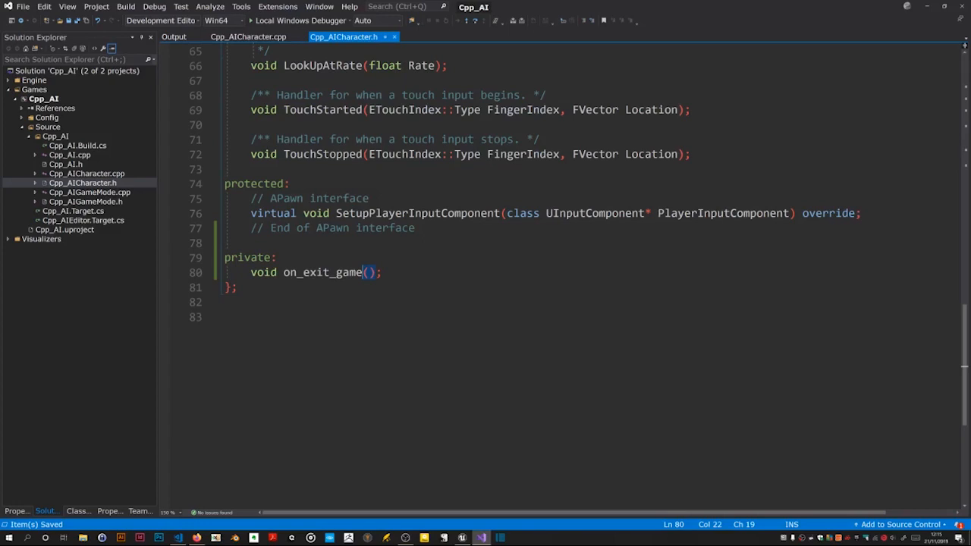
double_click(322, 273)
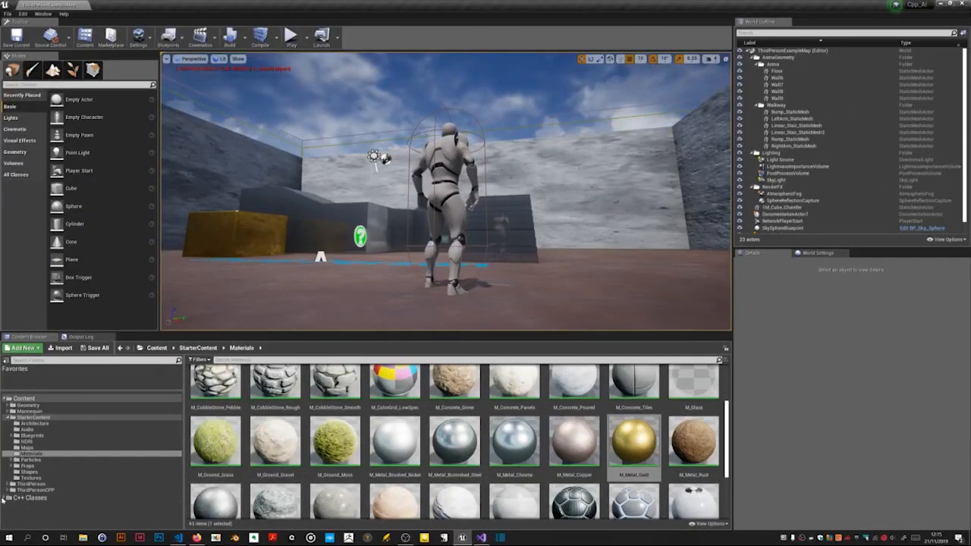
Step: In C++ Classes > Cpp_AI, create a Character-derived C++ class named NPC and open its code
click(32, 452)
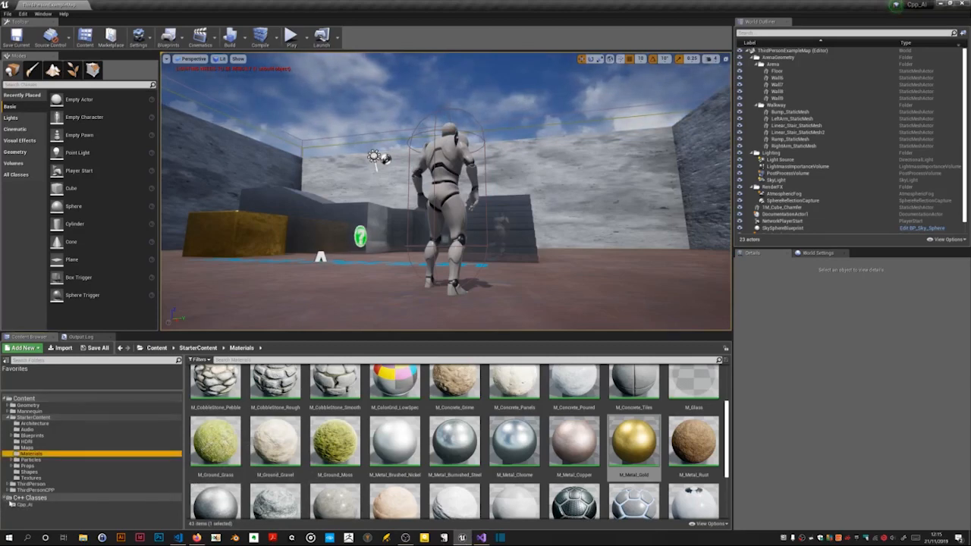
click(22, 503)
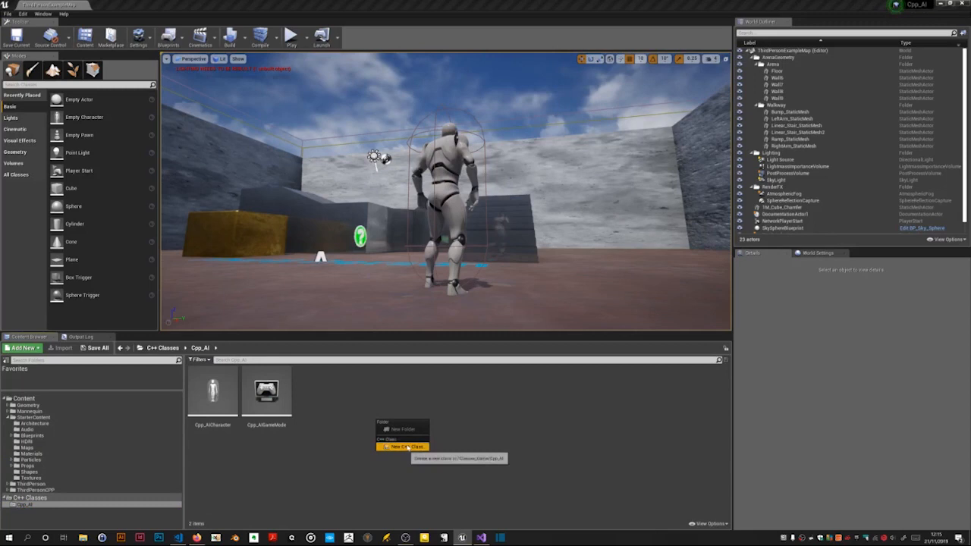
click(402, 446)
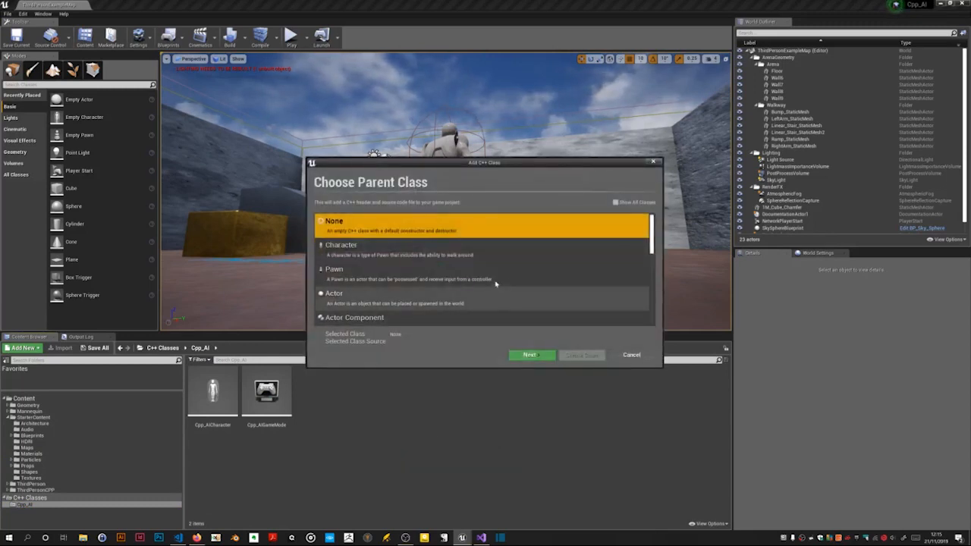
click(529, 355)
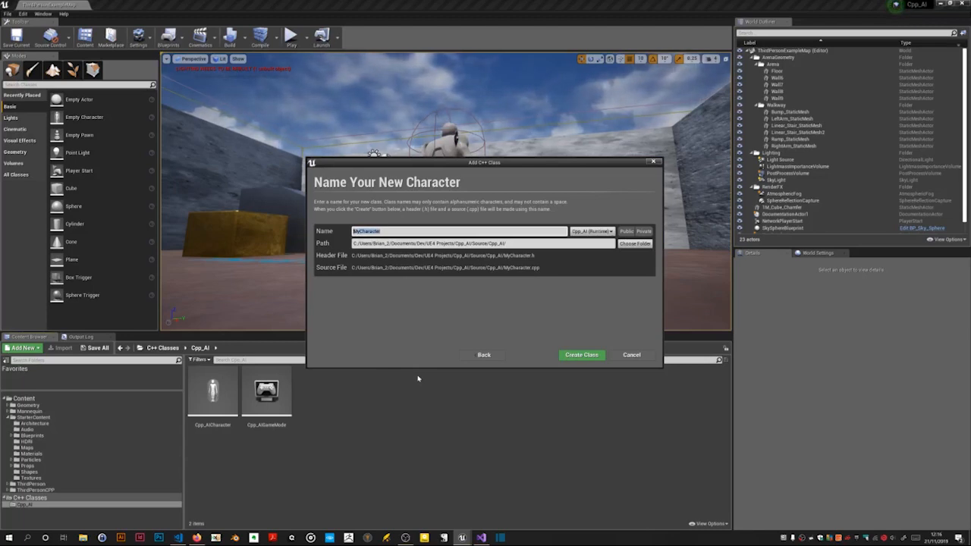
text(NPC)
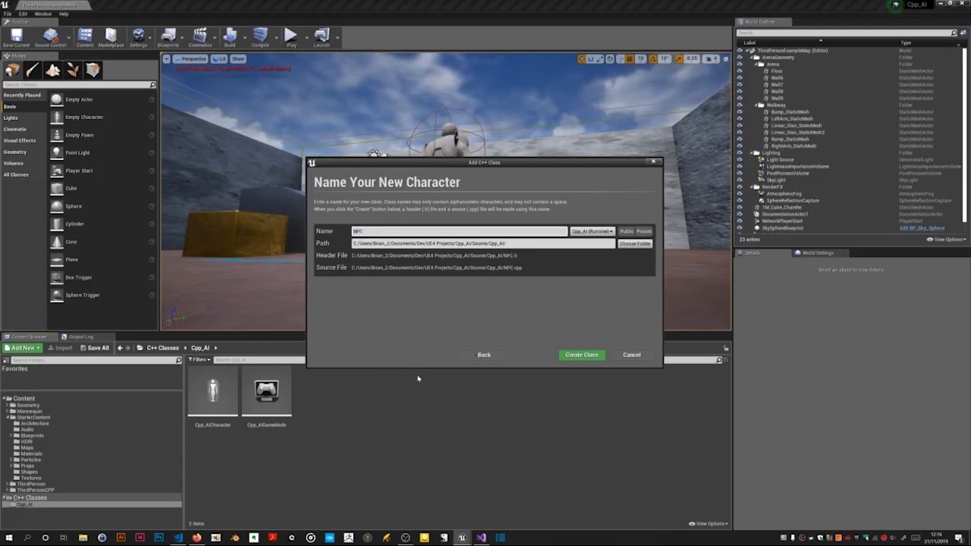
click(581, 355)
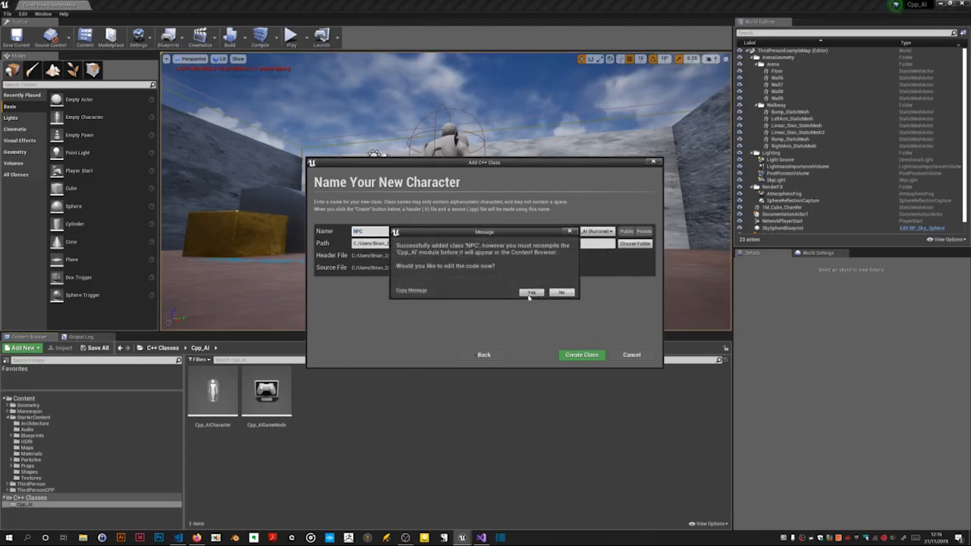
click(561, 291)
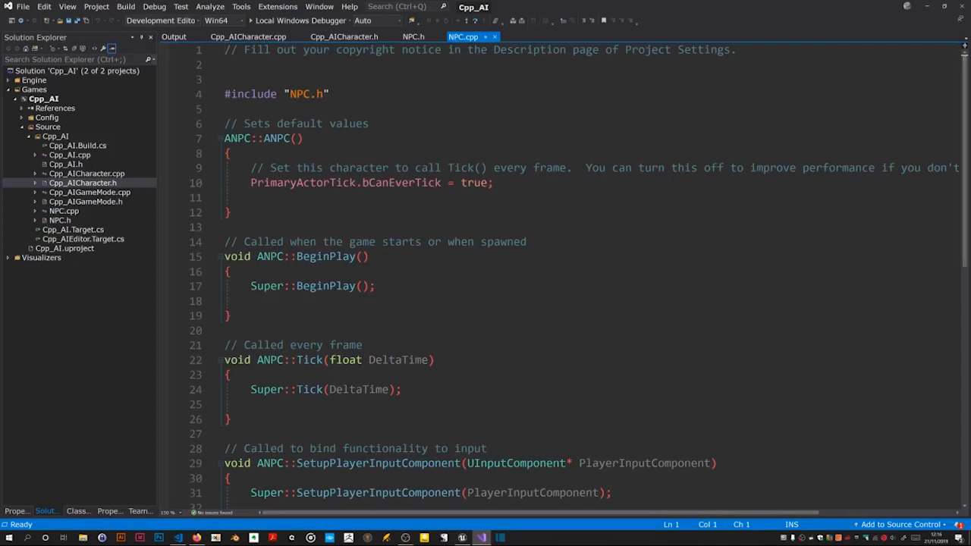
Step: Copy the World, SkeletalMeshComponent, MaterialInstanceDynamic and PlayerController include lines from Cpp_AICharacter.cpp
click(343, 36)
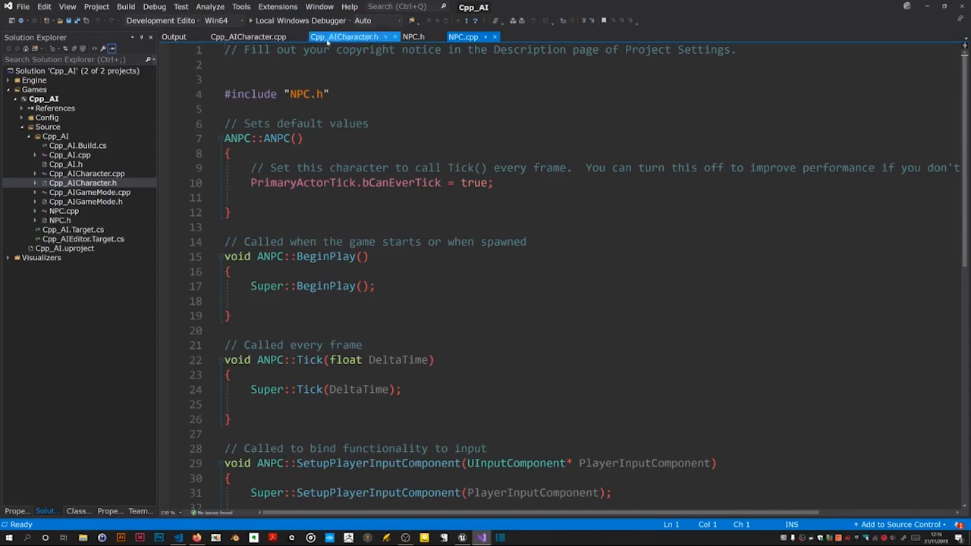
click(247, 37)
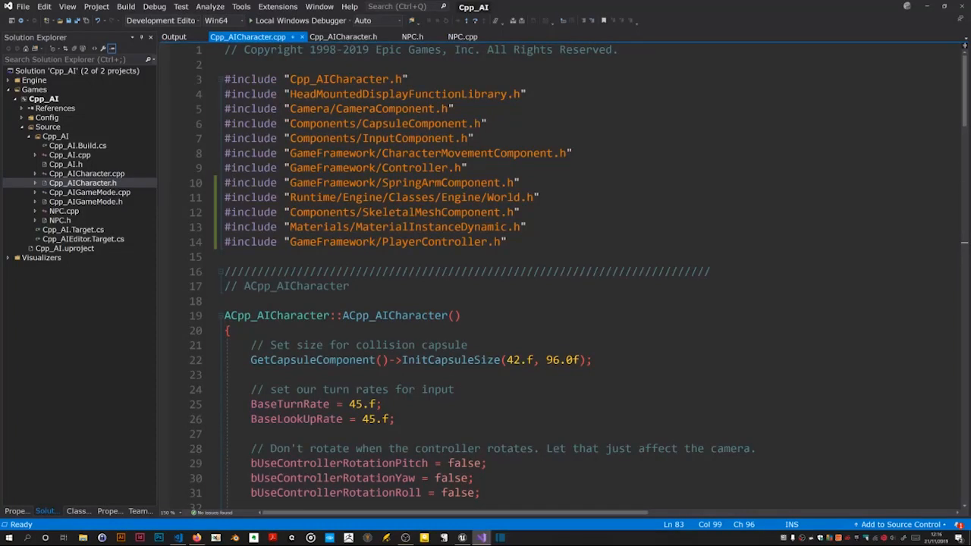
drag(257, 182, 507, 242)
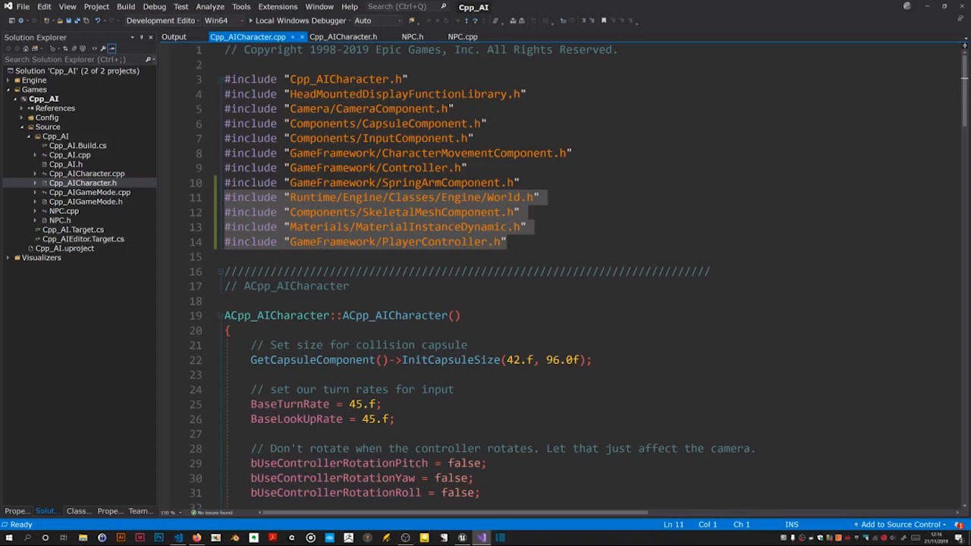
click(463, 37)
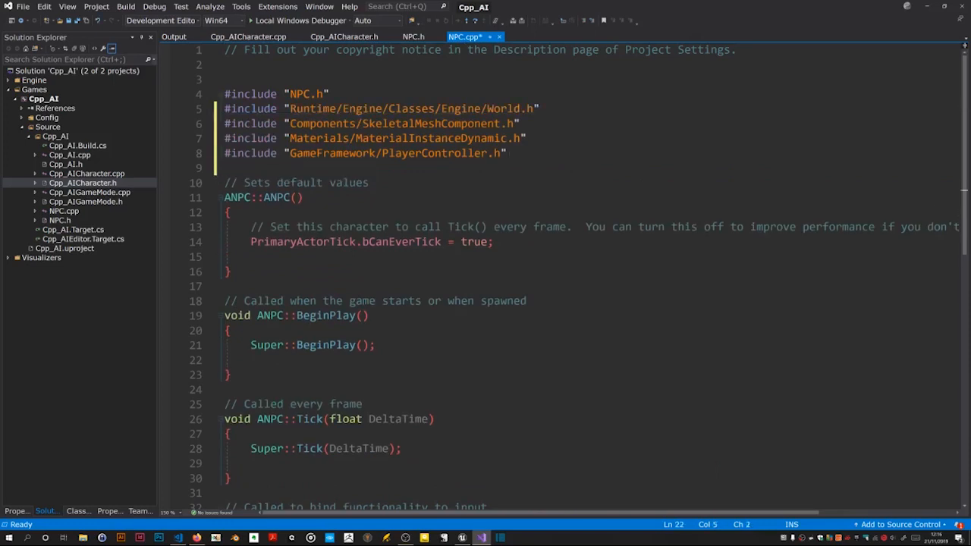
Step: In NPC BeginPlay create a BodyColor dynamic material set to FLinearColor 1,0,0,1 (red) and save
key(enter)
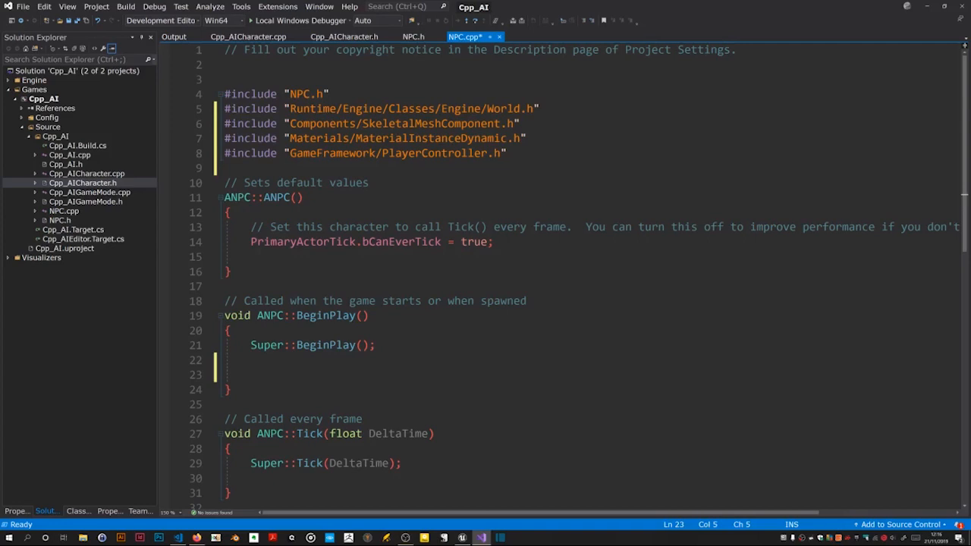
text(ucha)
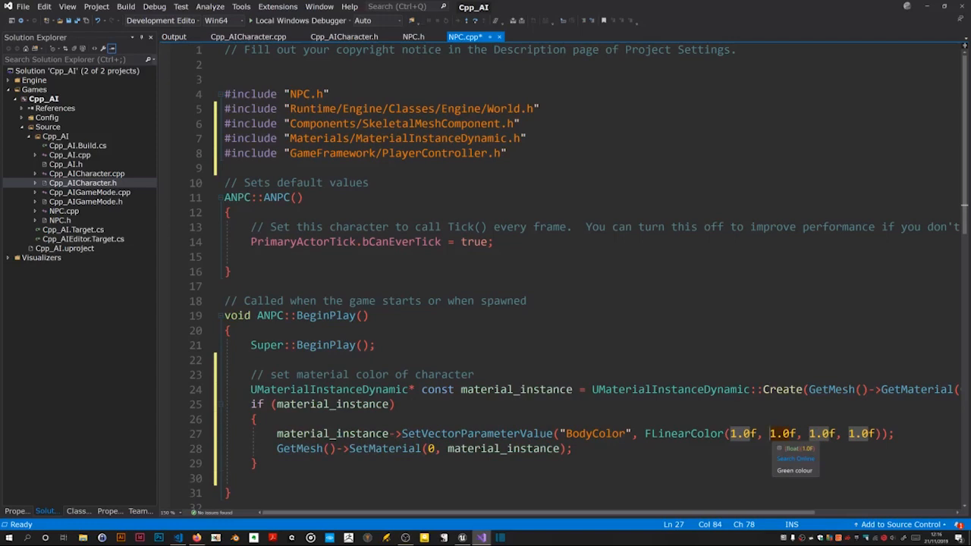
text(0.0f)
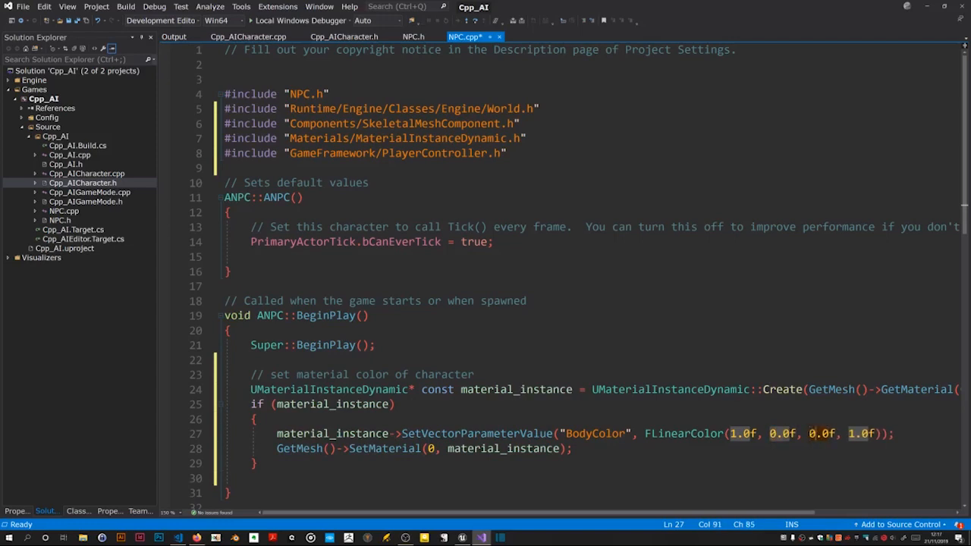
key(ctrl+s)
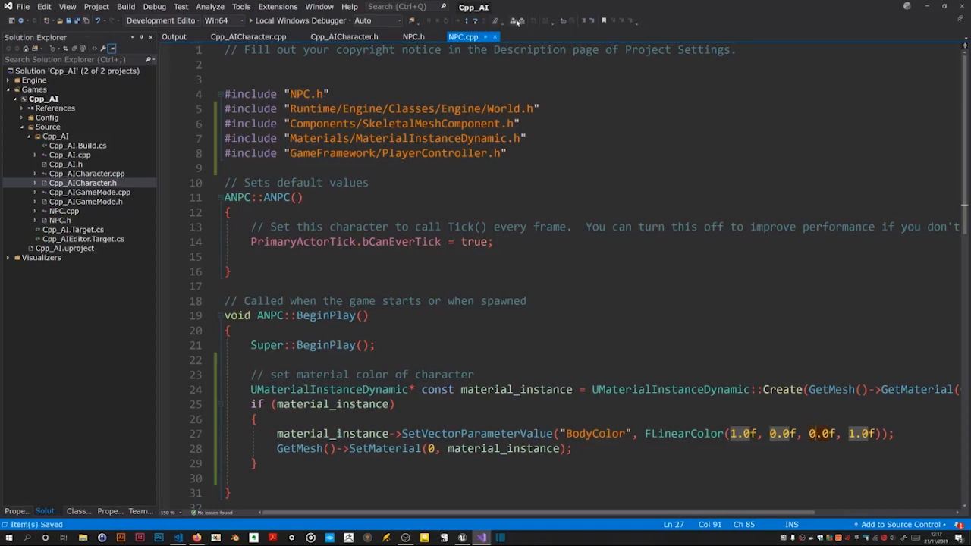
mouse_move(516, 21)
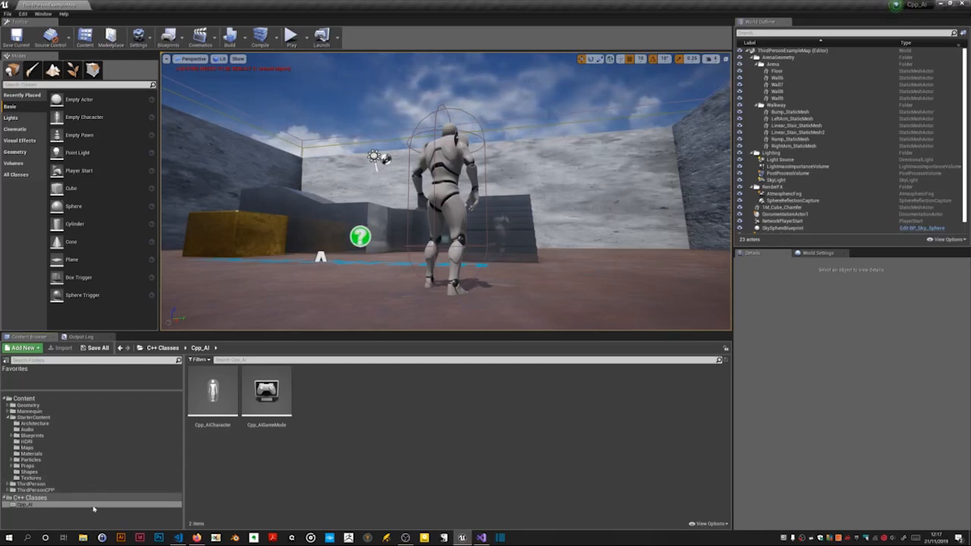
Step: Show NPC among the C++ classes and add a new named folder under Content
click(32, 490)
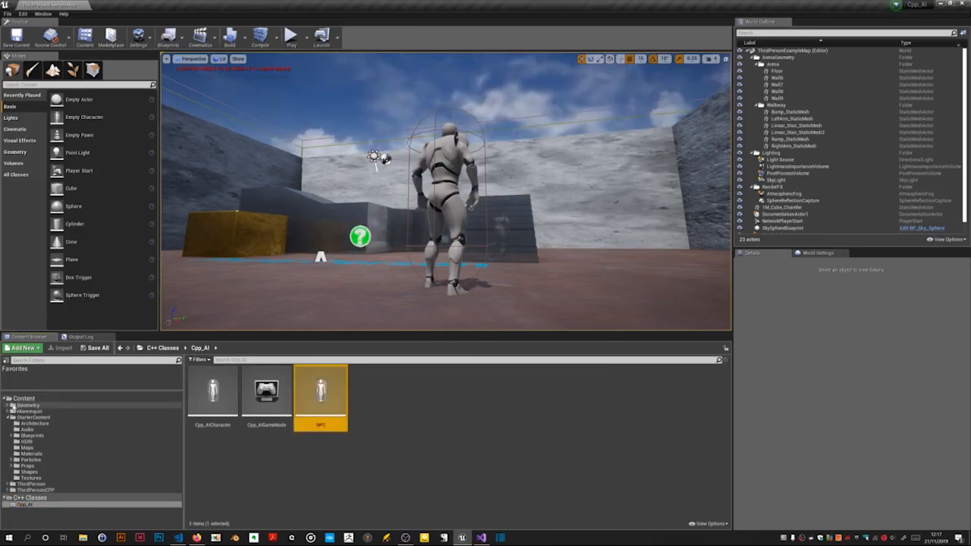
click(158, 347)
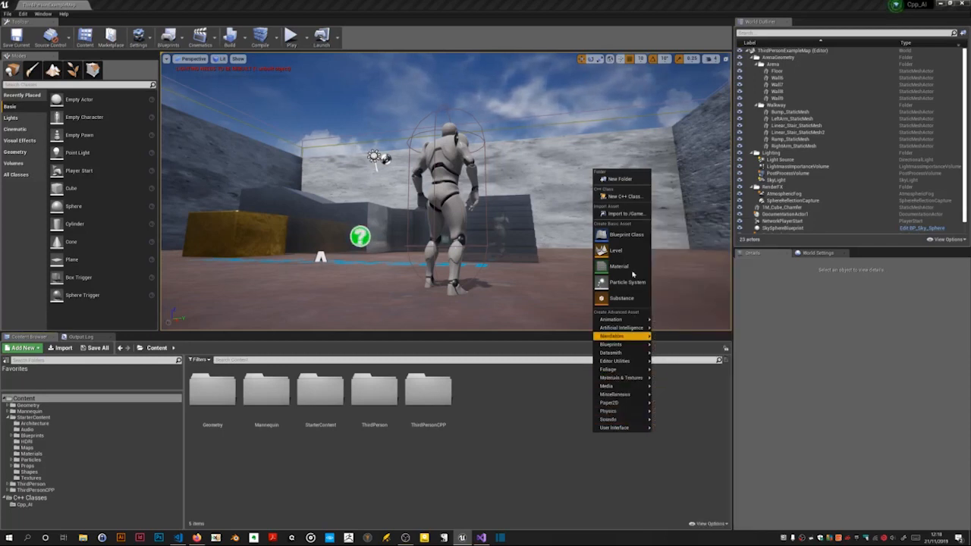
click(619, 179)
text(AI)
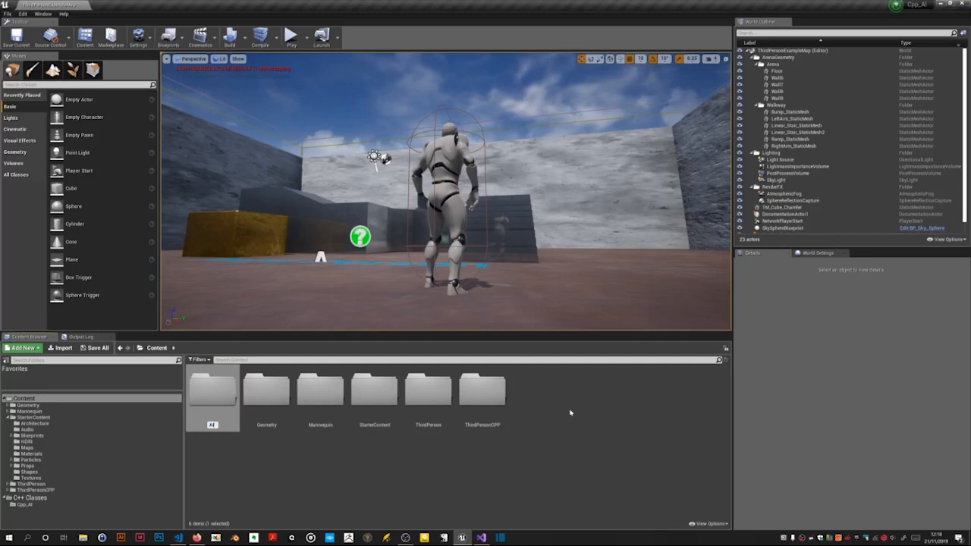
click(212, 389)
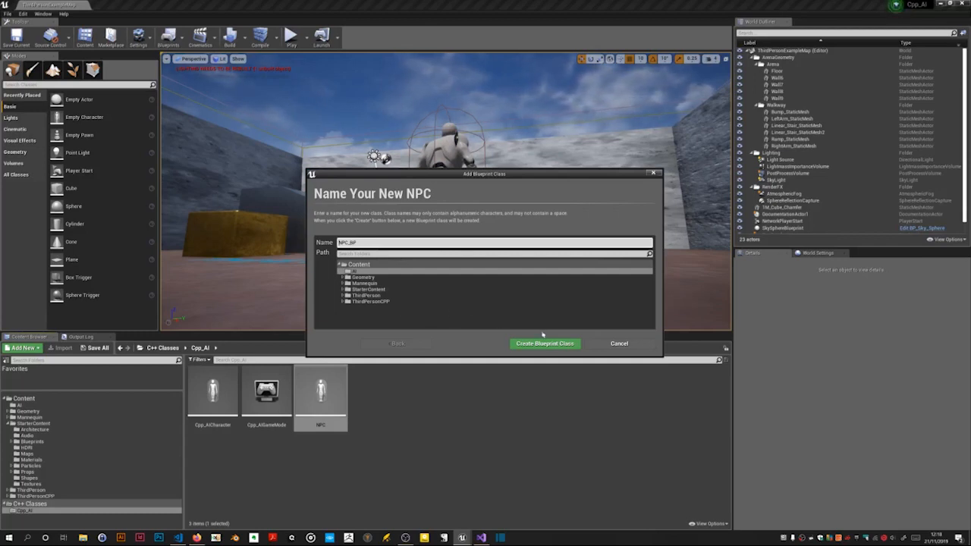
mouse_move(545, 343)
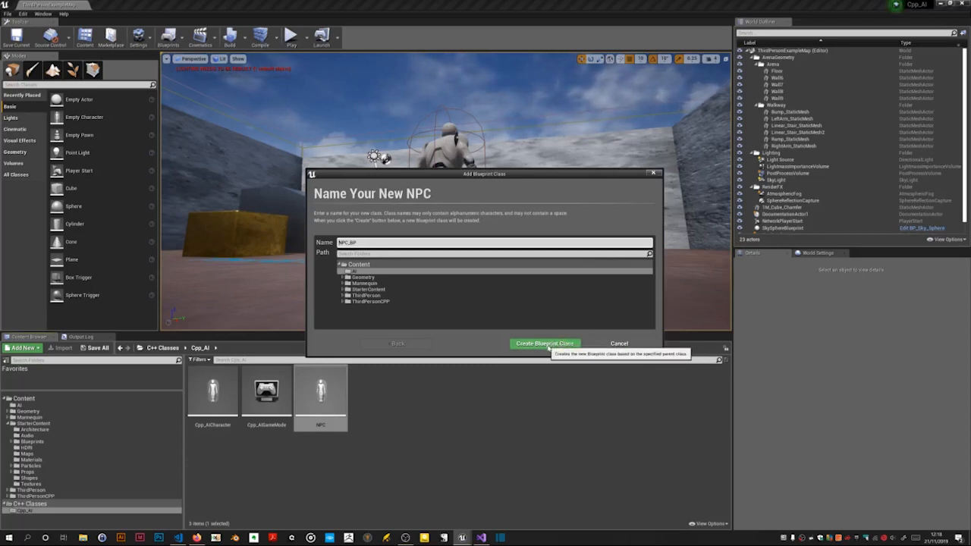
Step: Create the NPC_BP blueprint class from the NPC C++ class into the new folder
click(544, 343)
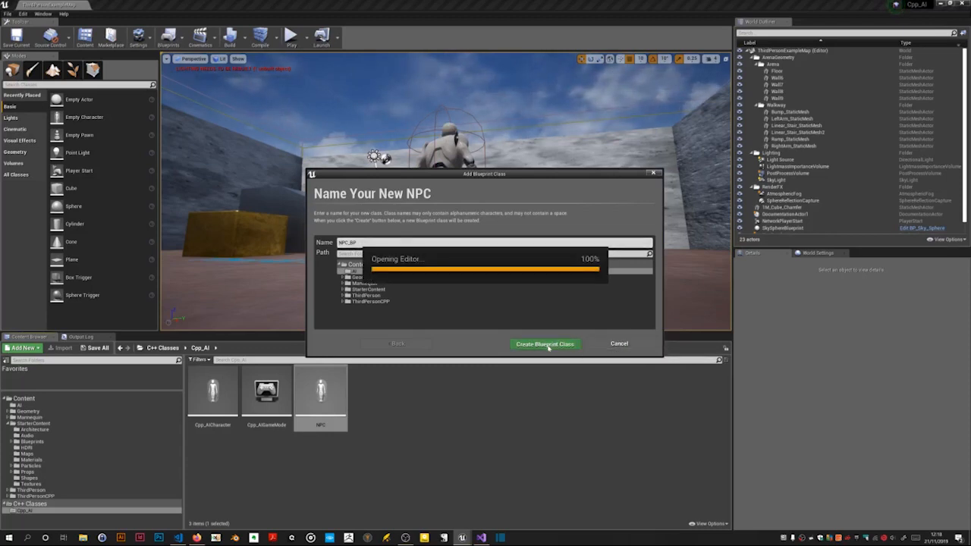
click(545, 343)
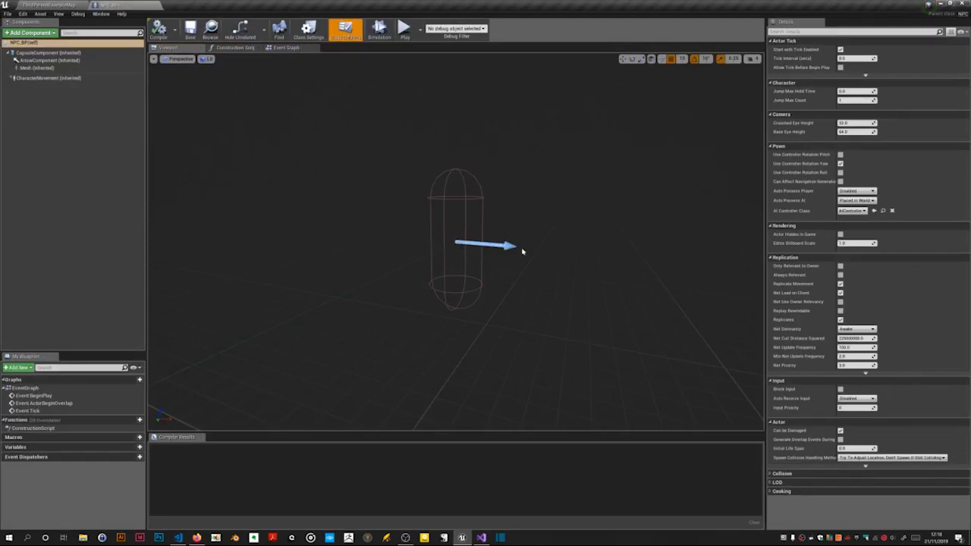
mouse_move(543, 253)
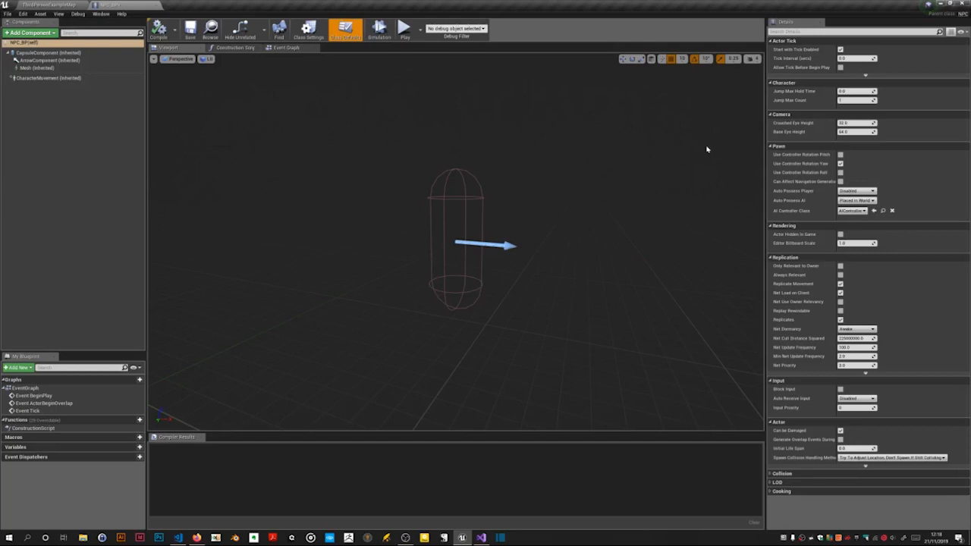
mouse_move(48, 51)
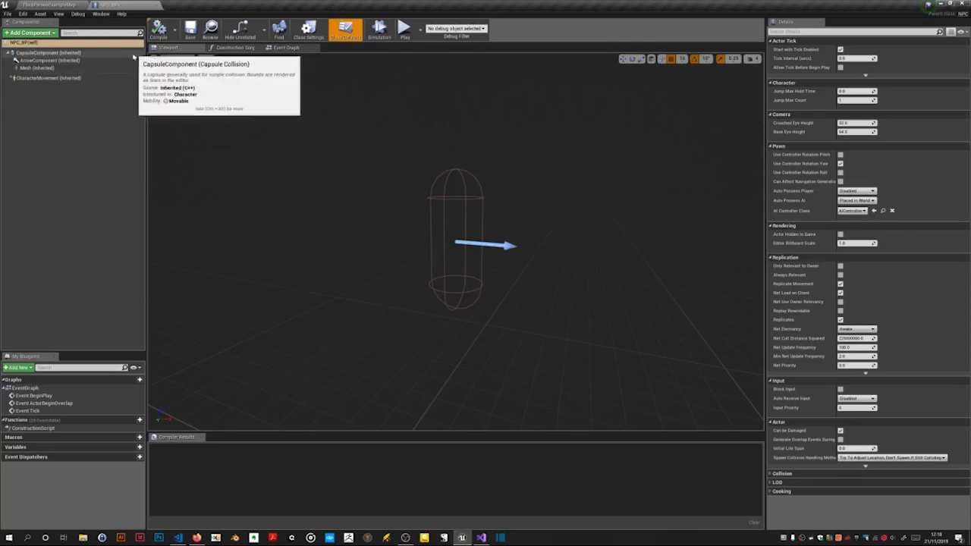
mouse_move(38, 67)
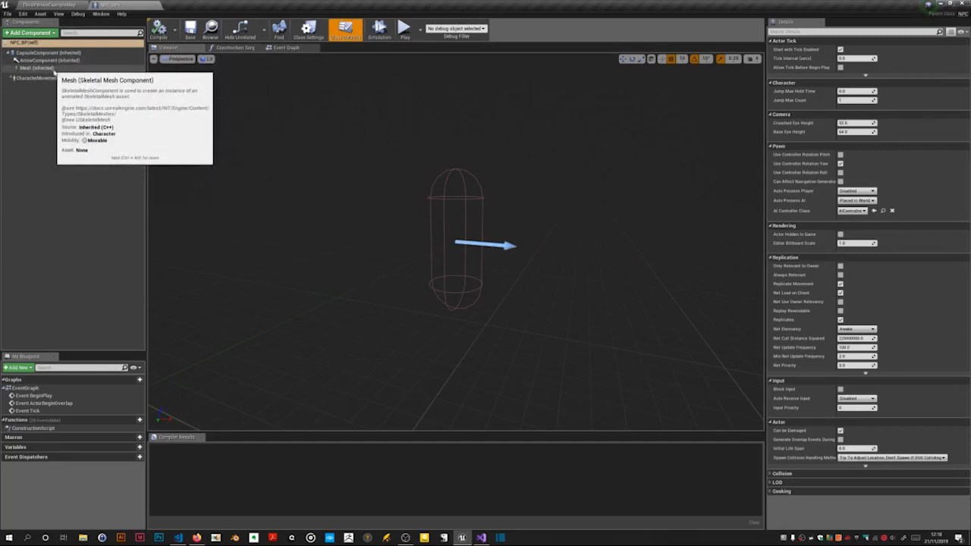
Step: Set the NPC blueprint's Mesh component Skeletal Mesh to SK_Mannequin
click(37, 69)
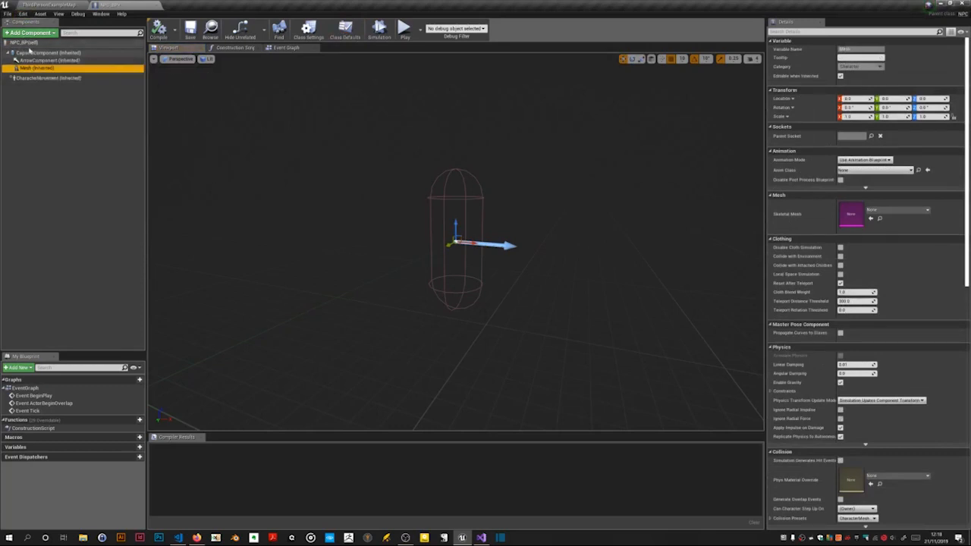
mouse_move(795, 204)
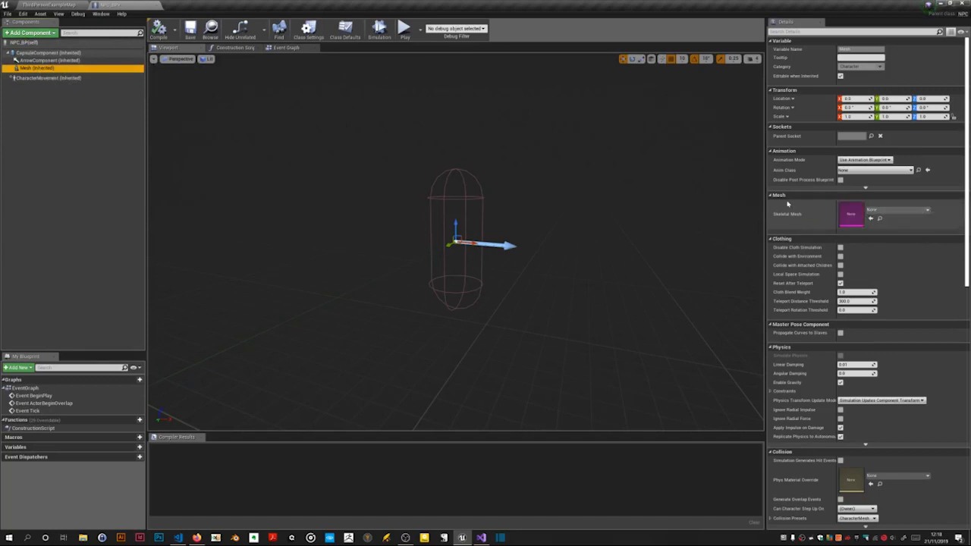
click(929, 209)
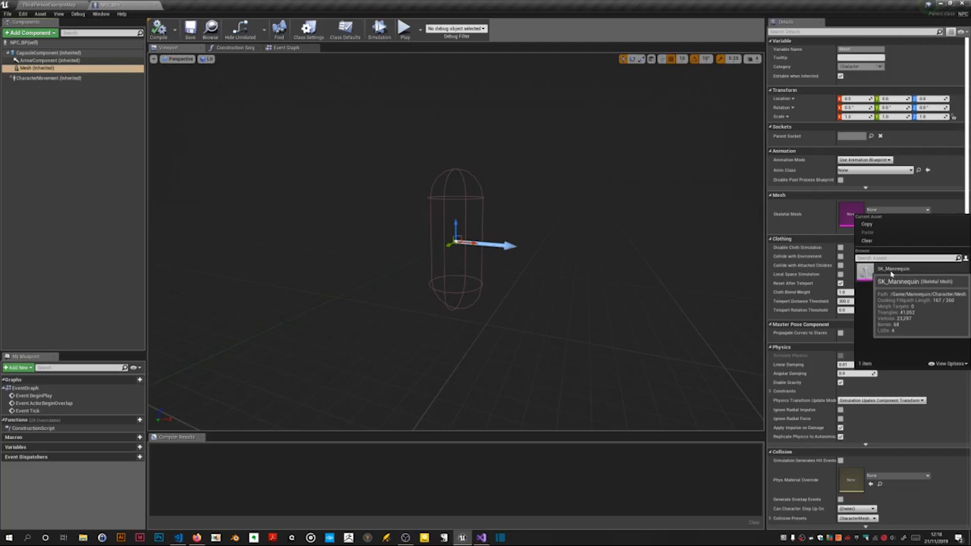
click(894, 281)
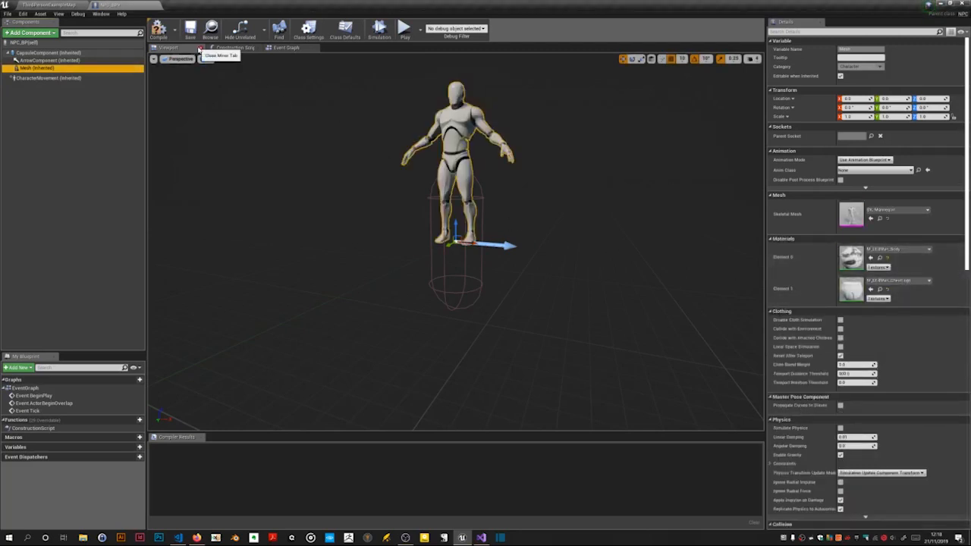
Step: Check the mannequin from the Left view, positioning it at Z -90 with yaw -90 inside the capsule
click(181, 57)
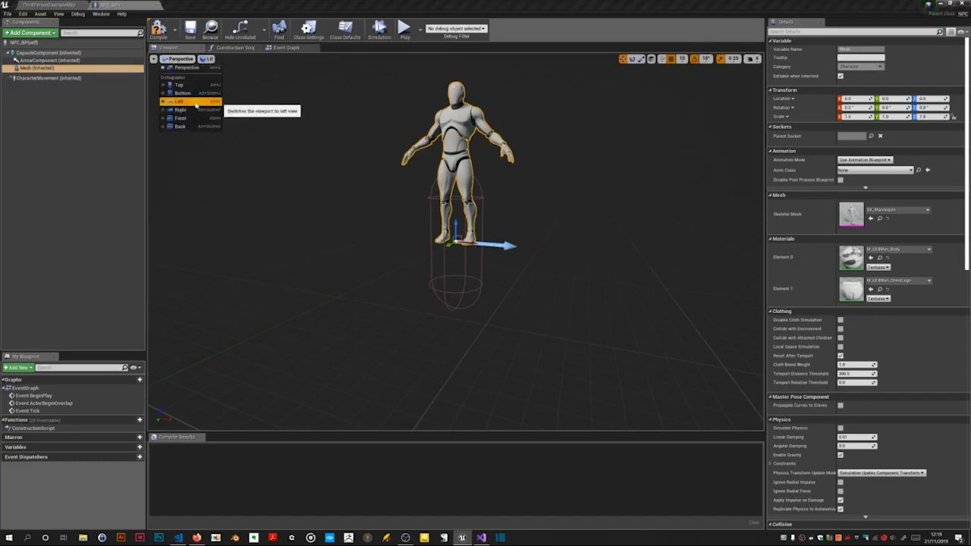
click(179, 100)
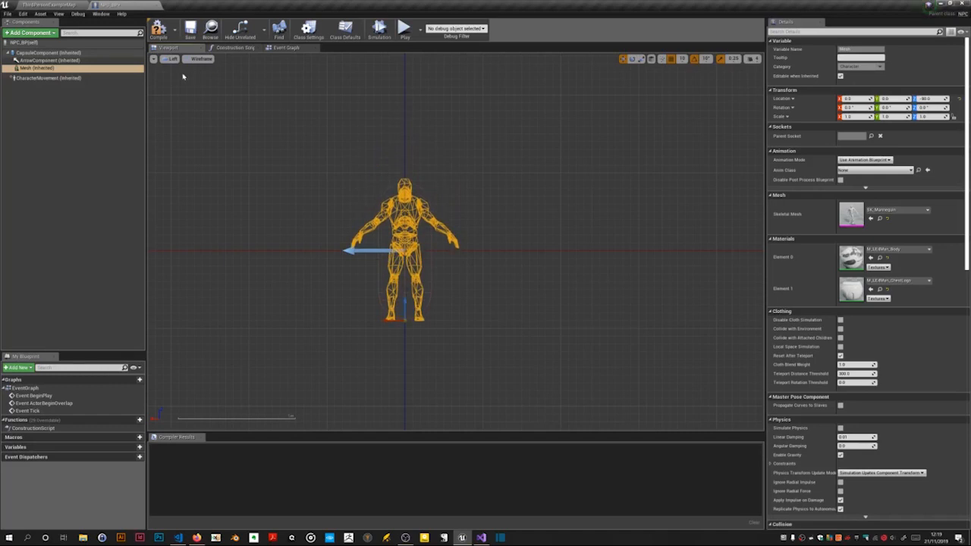
click(173, 57)
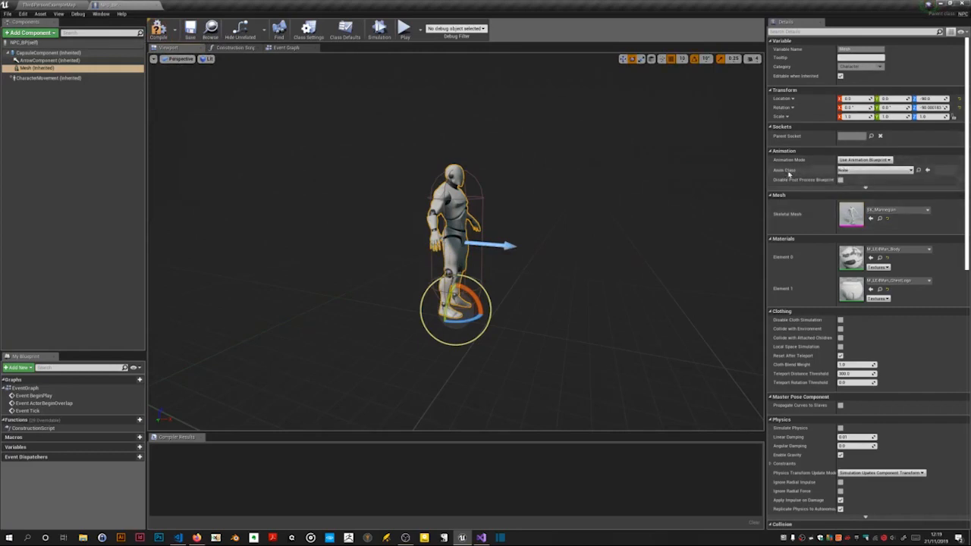
Step: Set the mannequin mesh's Anim Class to ThirdPerson_AnimBP
click(877, 170)
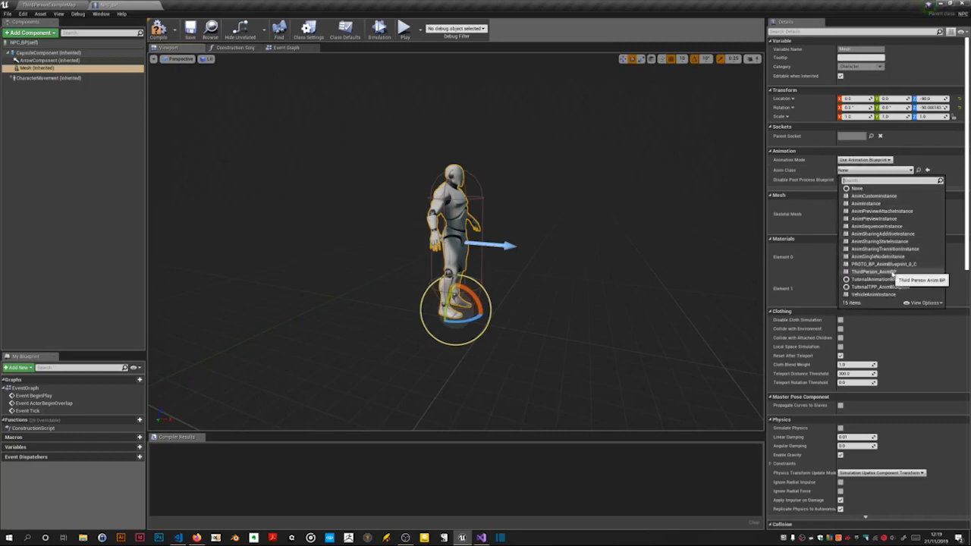
click(877, 272)
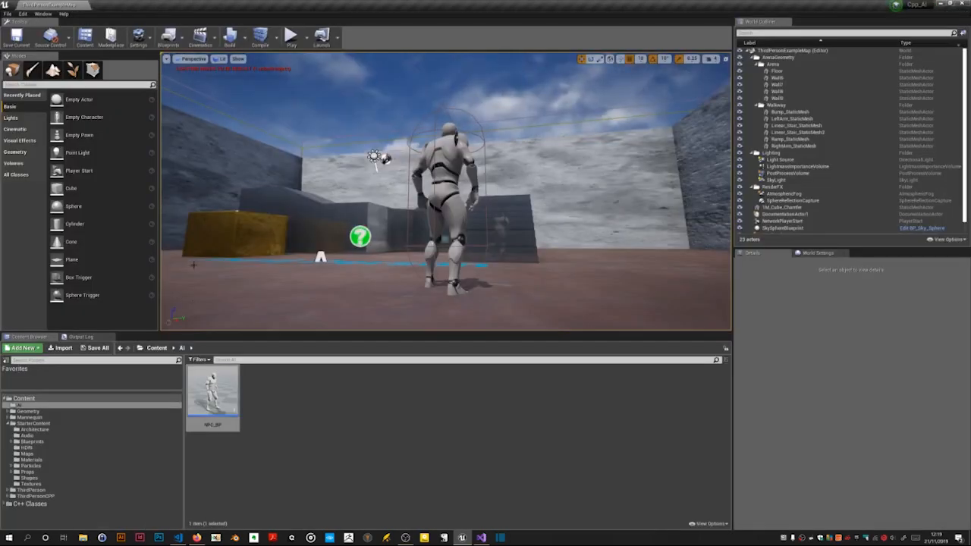
mouse_move(215, 391)
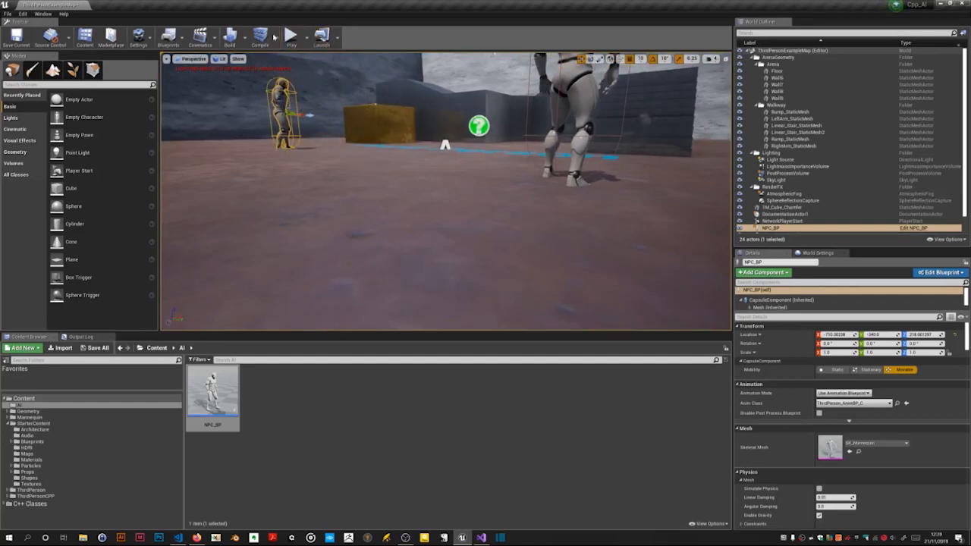
Step: Play the level with NPC_BP placed, showing the red NPC beside the green player
click(291, 36)
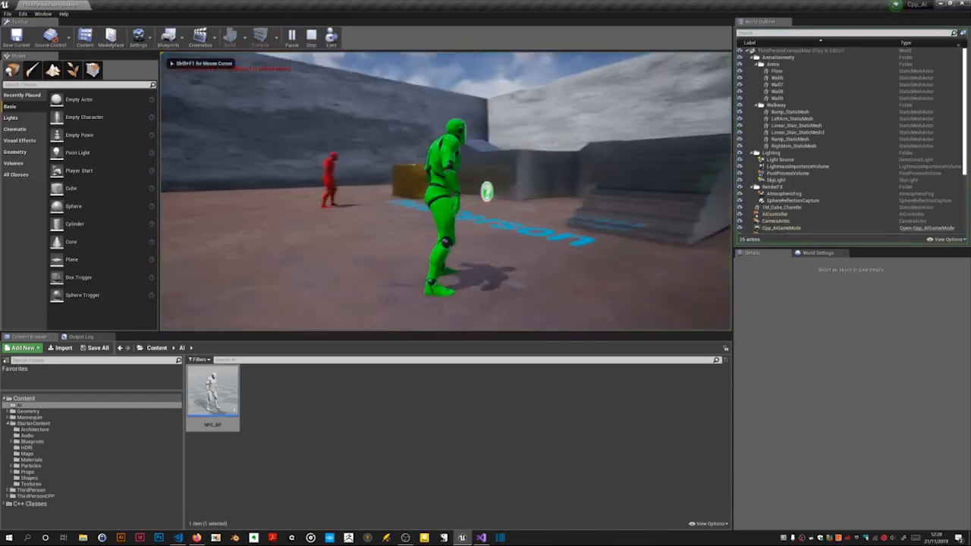